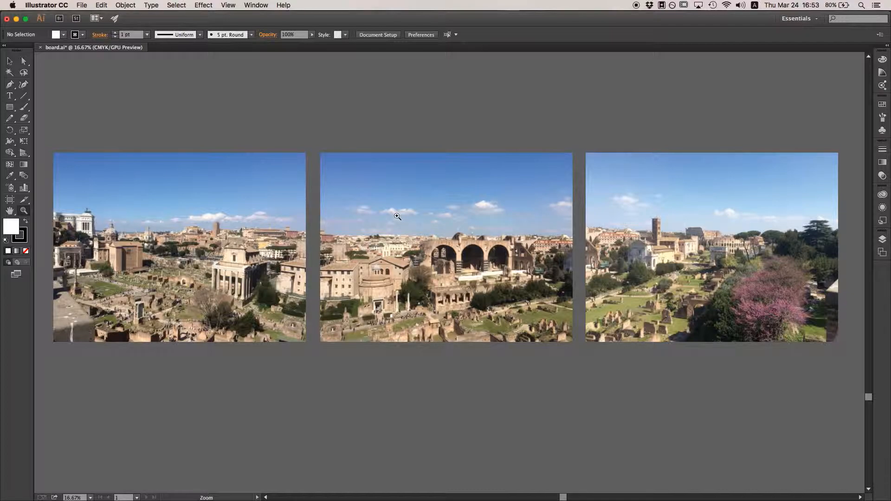
{"action": "mouse_move", "coordinate": [479, 276]}
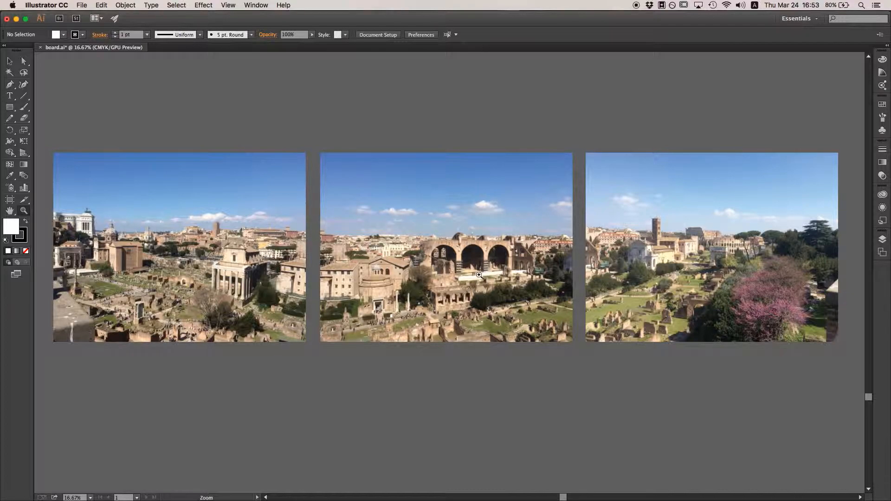
{"action": "mouse_move", "coordinate": [474, 257]}
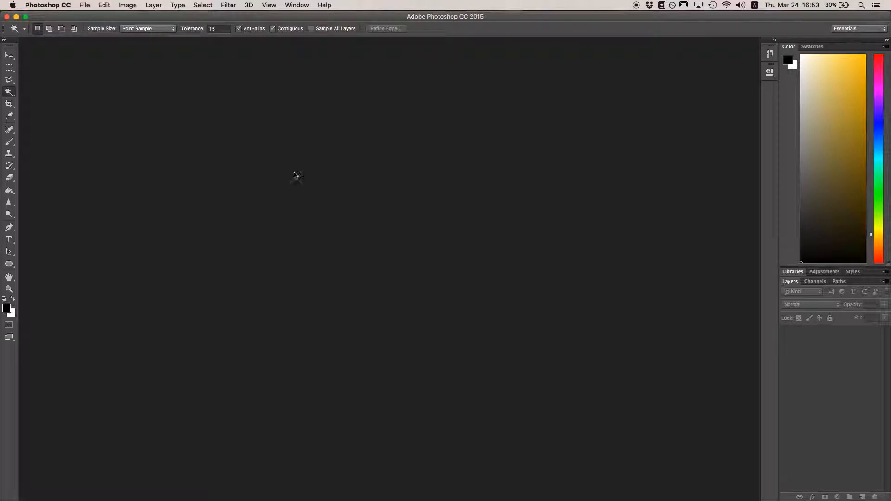
{"action": "mouse_move", "coordinate": [86, 9]}
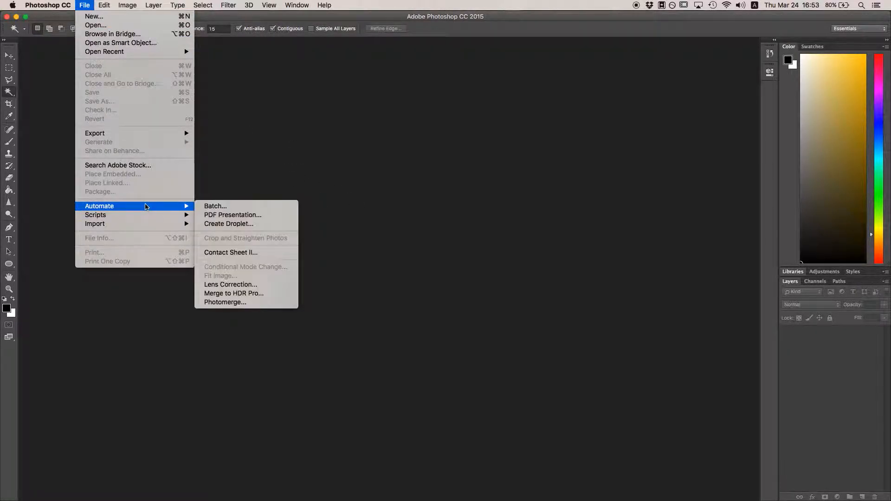
{"action": "mouse_move", "coordinate": [225, 301]}
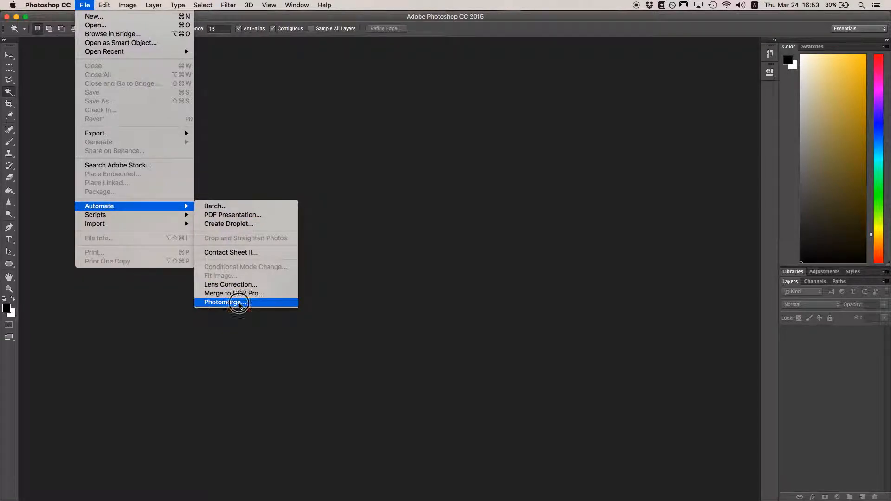
Add IMG_4514 through IMG_4516 as Photomerge source files.
{"action": "left_click", "coordinate": [222, 301]}
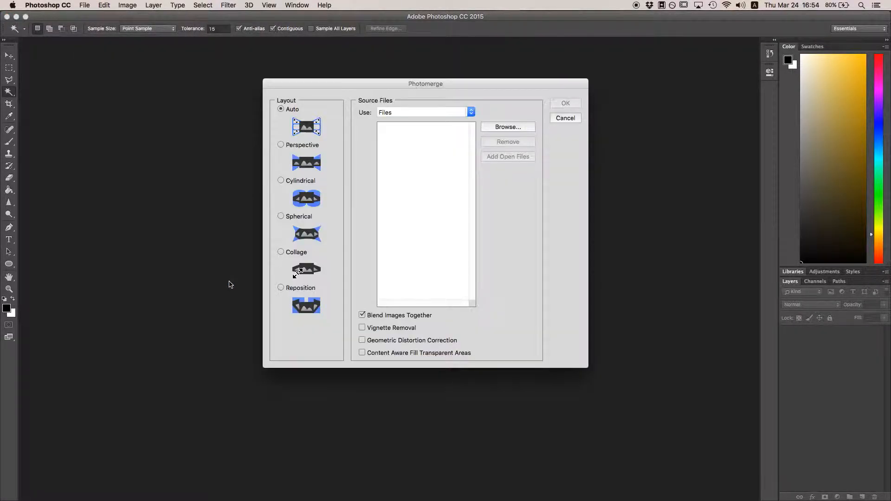
{"action": "mouse_move", "coordinate": [324, 287]}
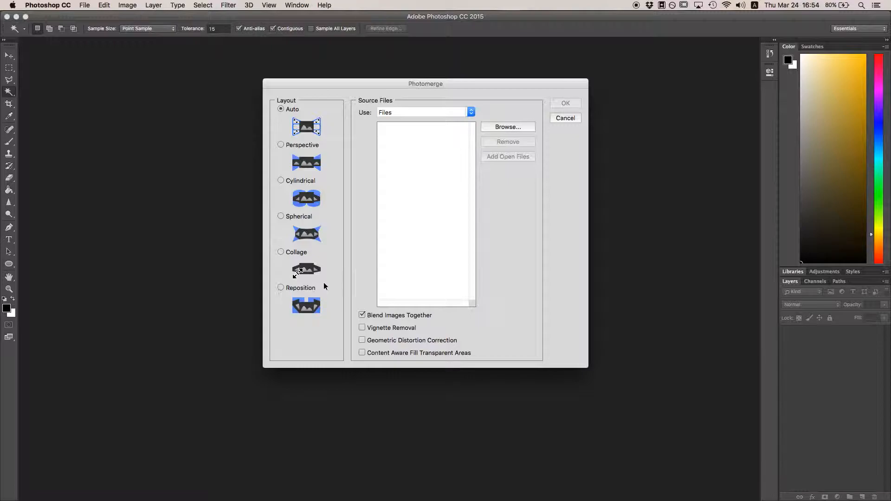
{"action": "mouse_move", "coordinate": [491, 127]}
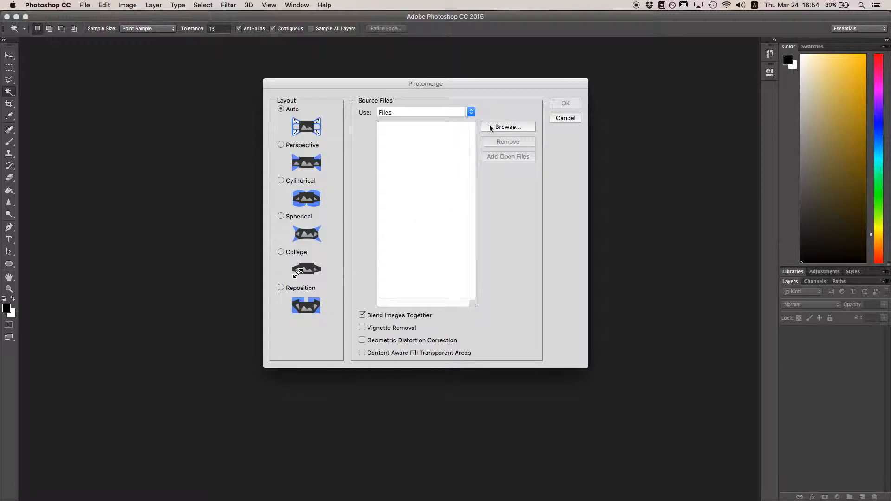
{"action": "left_click", "coordinate": [507, 127]}
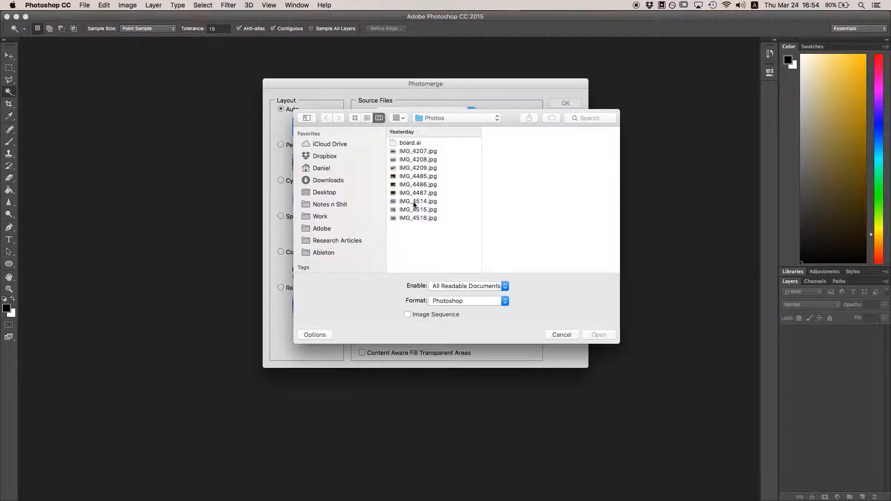
{"action": "left_click", "coordinate": [417, 210]}
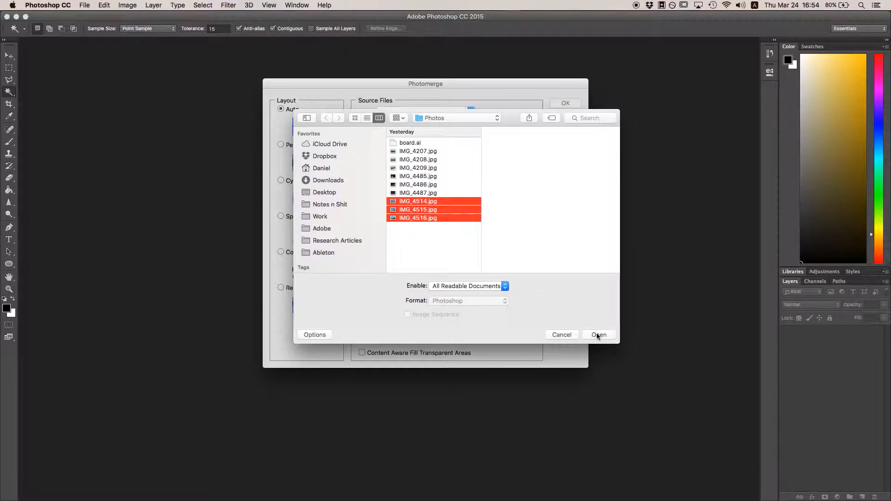
{"action": "left_click", "coordinate": [598, 335]}
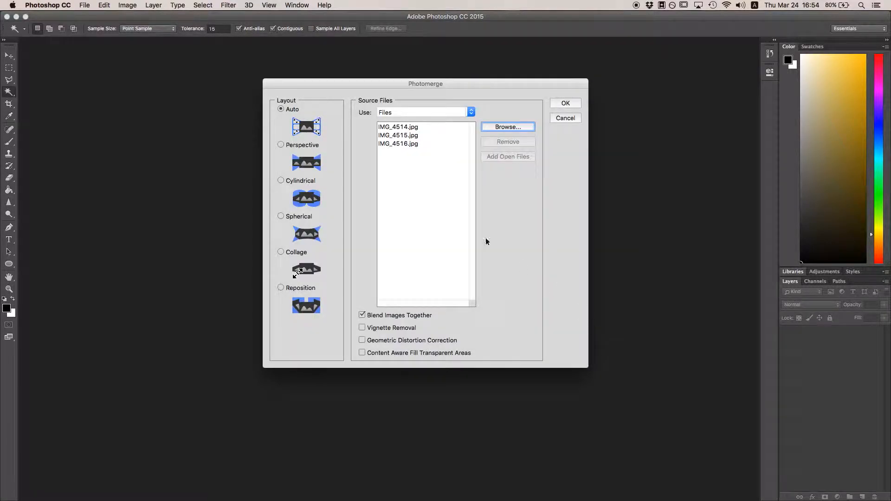
{"action": "mouse_move", "coordinate": [322, 145]}
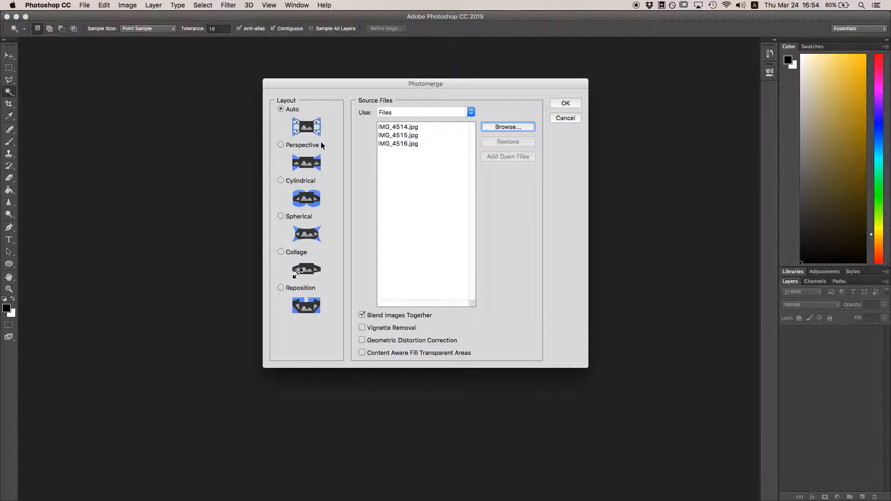
{"action": "mouse_move", "coordinate": [314, 172]}
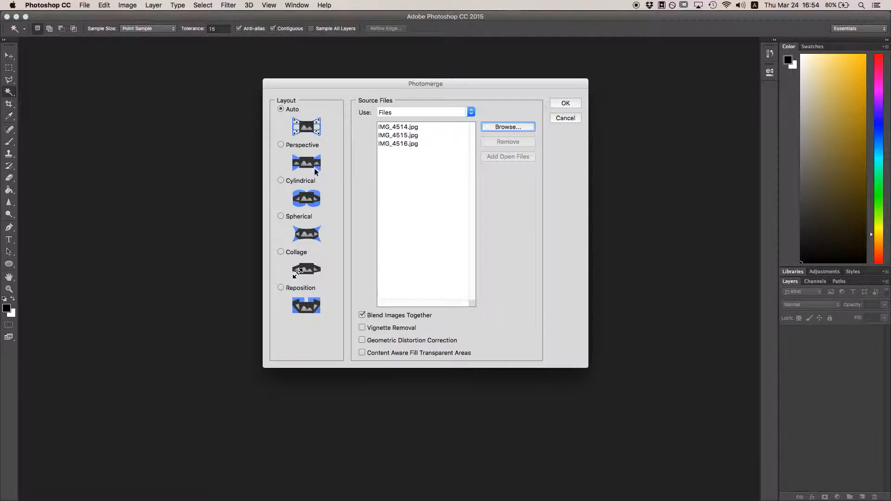
{"action": "mouse_move", "coordinate": [307, 151]}
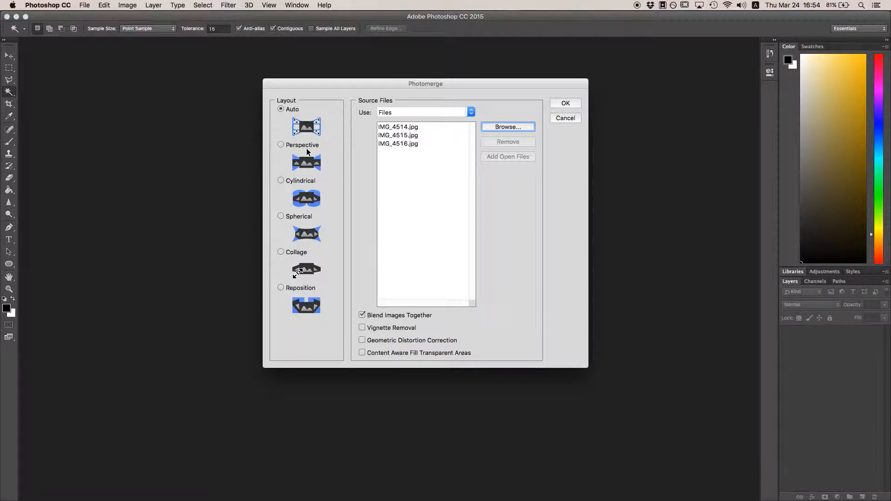
{"action": "mouse_move", "coordinate": [287, 238]}
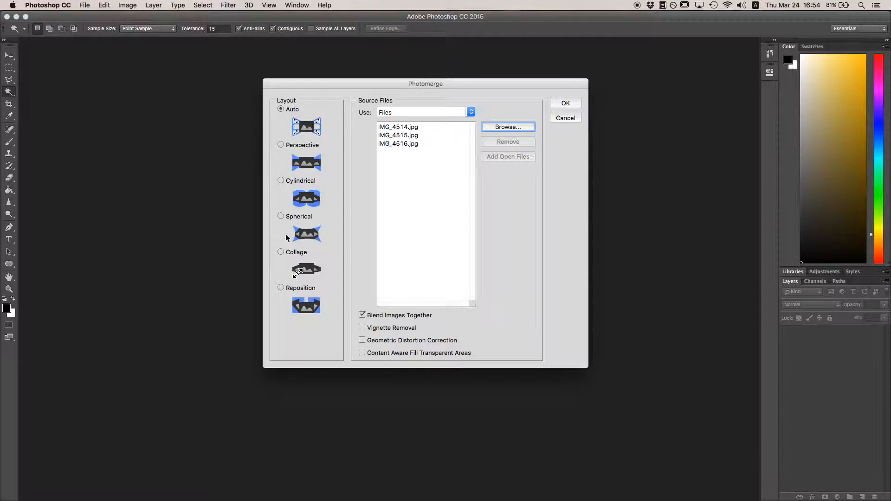
{"action": "mouse_move", "coordinate": [263, 152]}
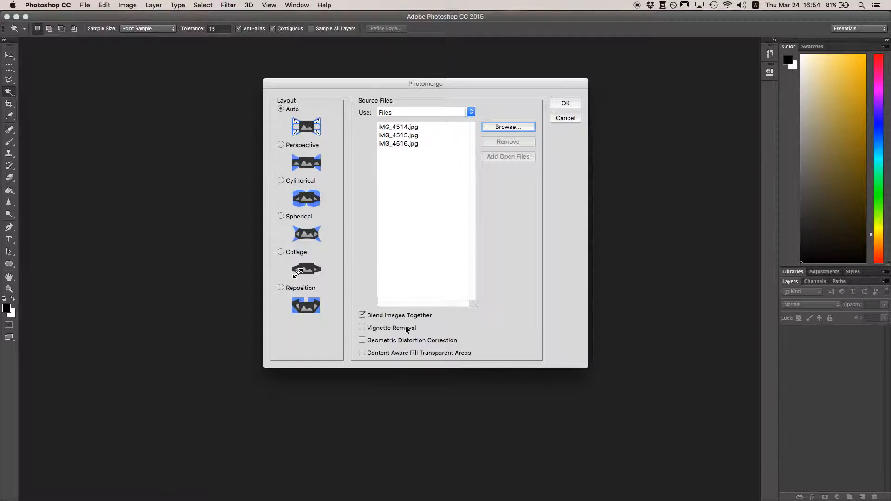
{"action": "mouse_move", "coordinate": [390, 324]}
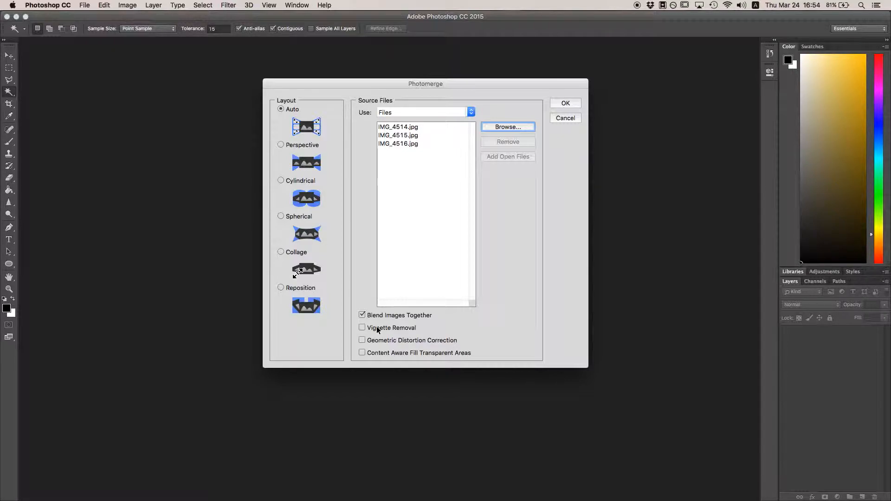
Merge with Auto layout, Vignette Removal and Geometric Distortion Correction enabled.
{"action": "left_click", "coordinate": [362, 327]}
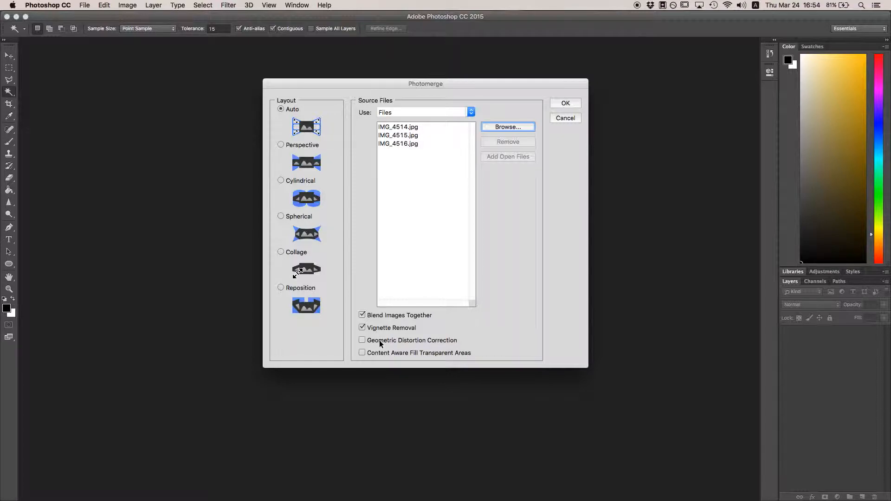
{"action": "left_click", "coordinate": [362, 340]}
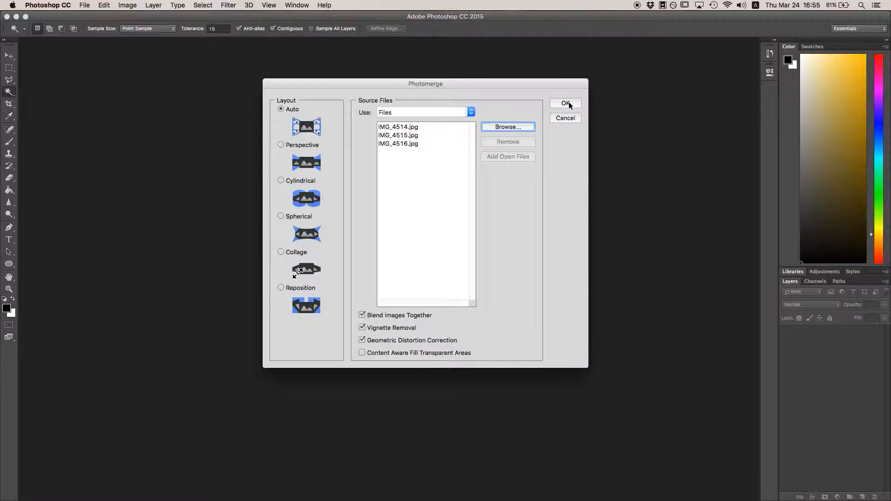
{"action": "left_click", "coordinate": [565, 104]}
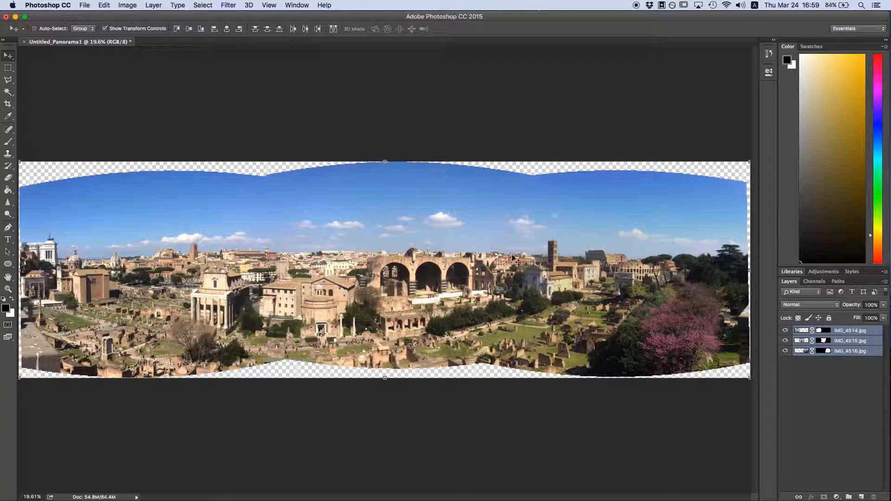
Hide the IMG_4514 layer, then show it again.
{"action": "left_click", "coordinate": [785, 330]}
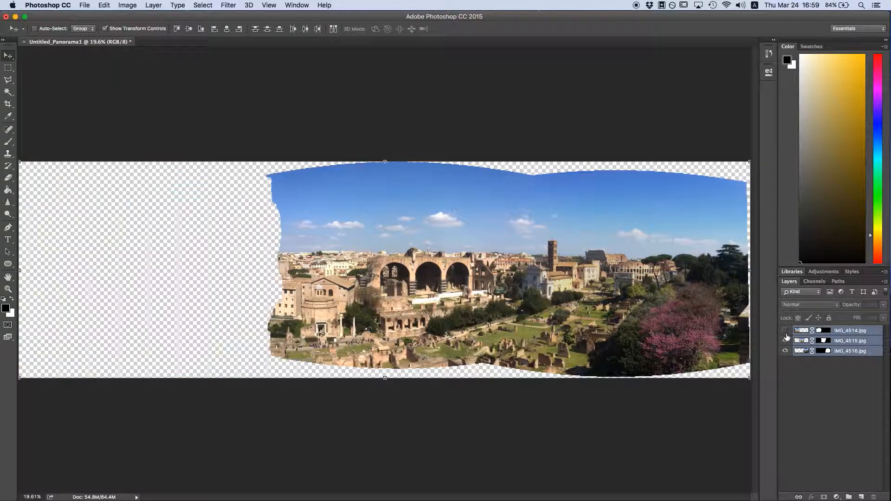
{"action": "left_click", "coordinate": [786, 330]}
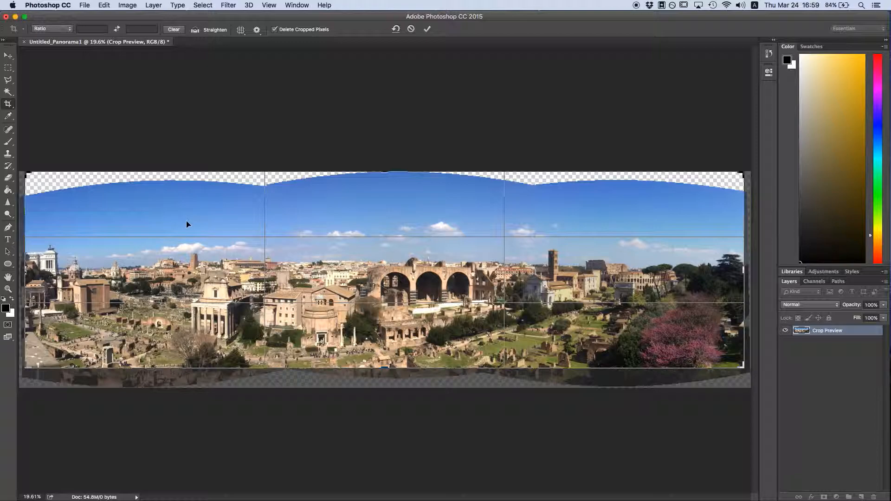
{"action": "mouse_move", "coordinate": [351, 185]}
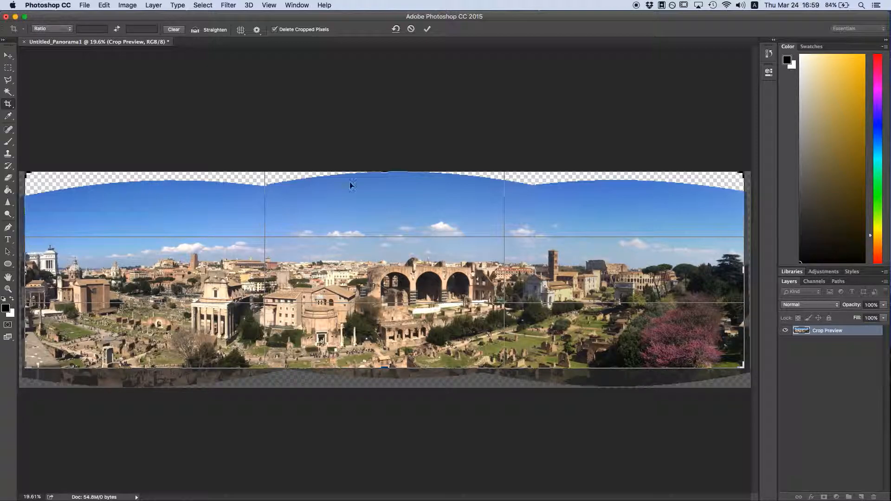
{"action": "mouse_move", "coordinate": [665, 193]}
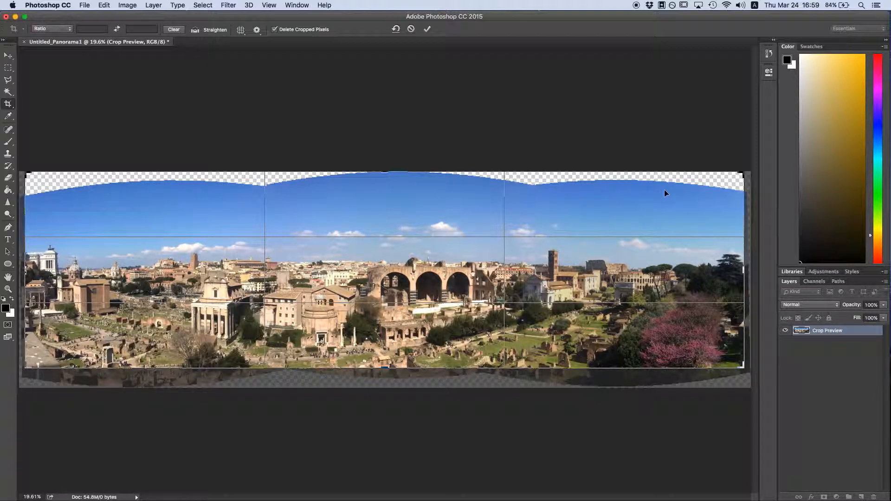
{"action": "mouse_move", "coordinate": [271, 216]}
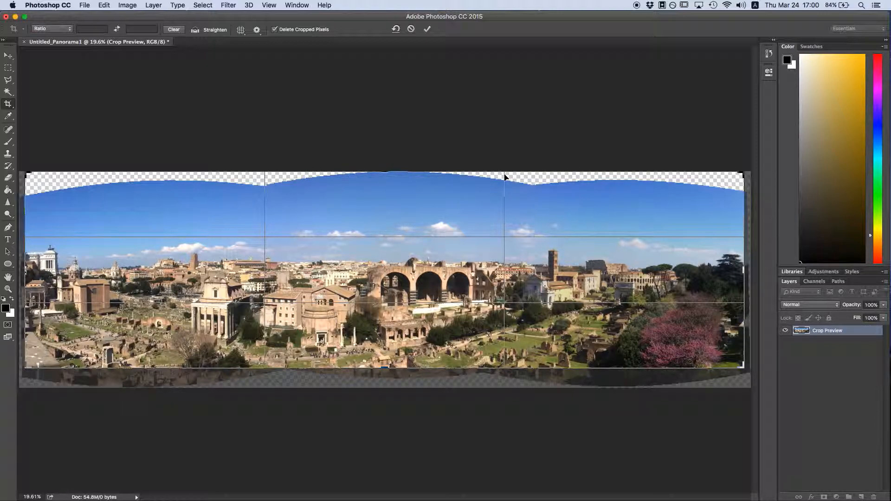
{"action": "mouse_move", "coordinate": [430, 36]}
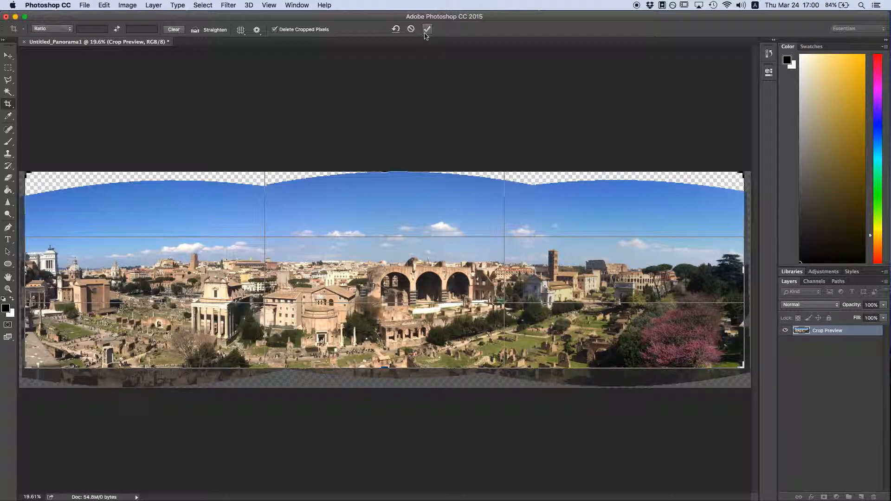
Commit the crop, trimming the panorama's sides and ragged bottom.
{"action": "left_click", "coordinate": [427, 28]}
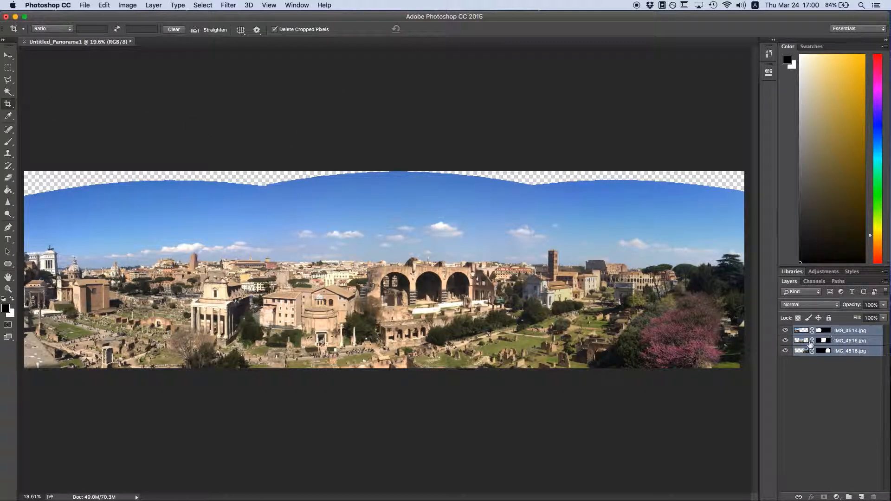
{"action": "mouse_move", "coordinate": [679, 345]}
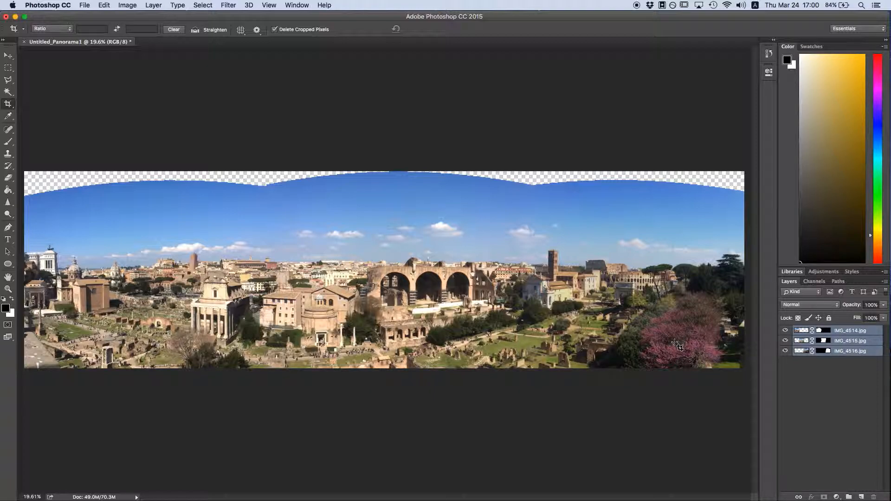
{"action": "mouse_move", "coordinate": [686, 354]}
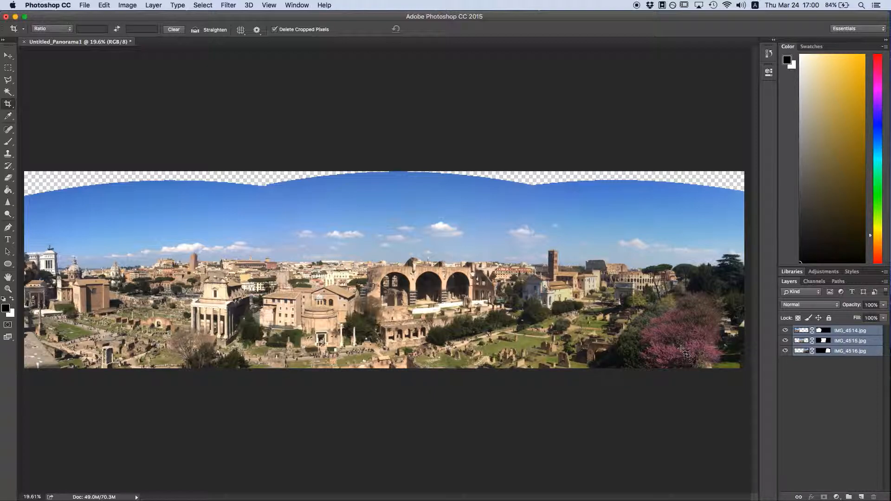
Merge the three masked photo layers into a single layer.
{"action": "left_click", "coordinate": [850, 351]}
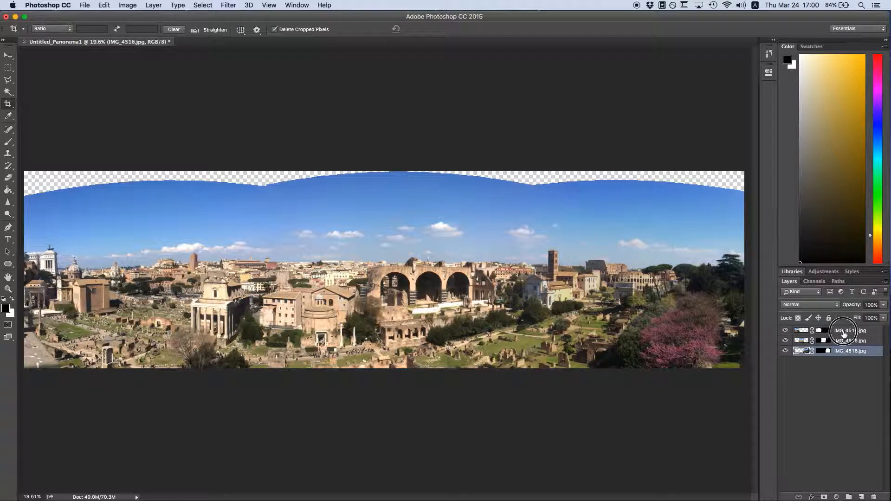
{"action": "right_click", "coordinate": [846, 340]}
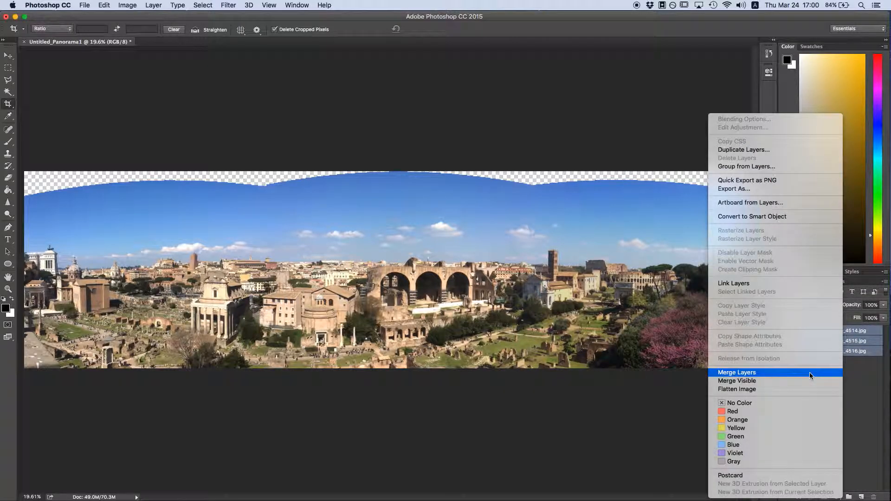
{"action": "left_click", "coordinate": [737, 372]}
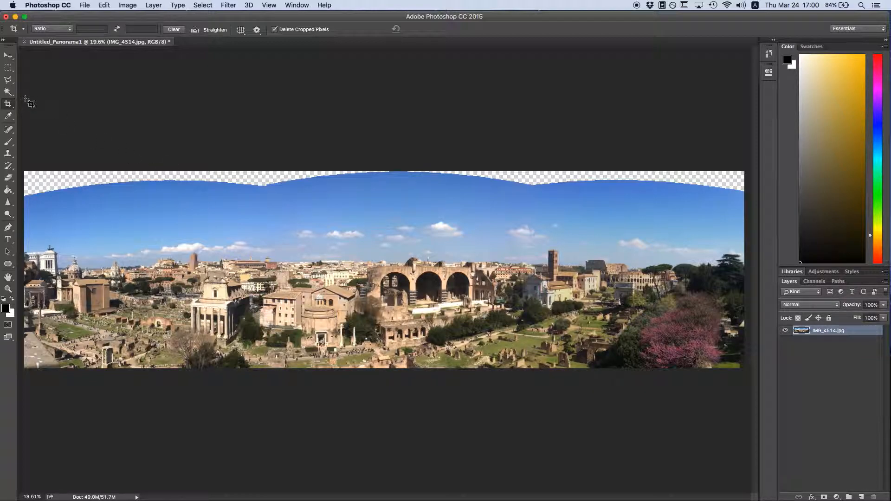
{"action": "left_click", "coordinate": [9, 92]}
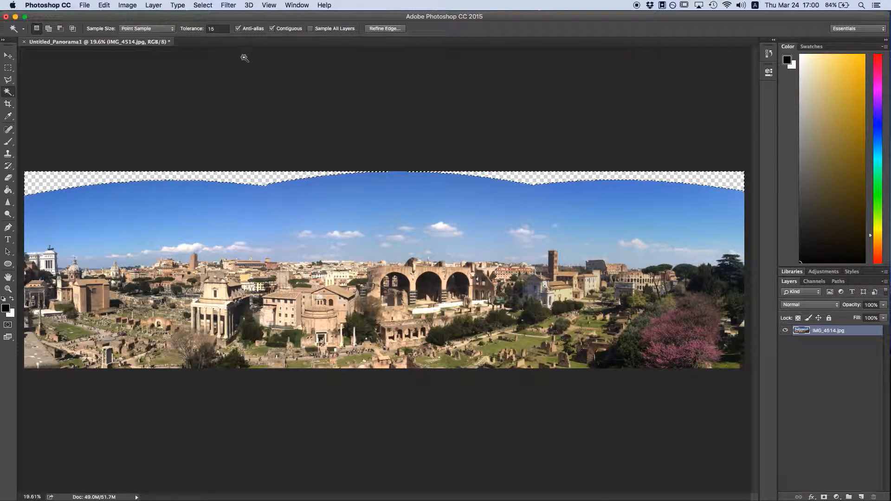
Expand the selection of the transparent top gaps by 5 pixels.
{"action": "left_click", "coordinate": [202, 5]}
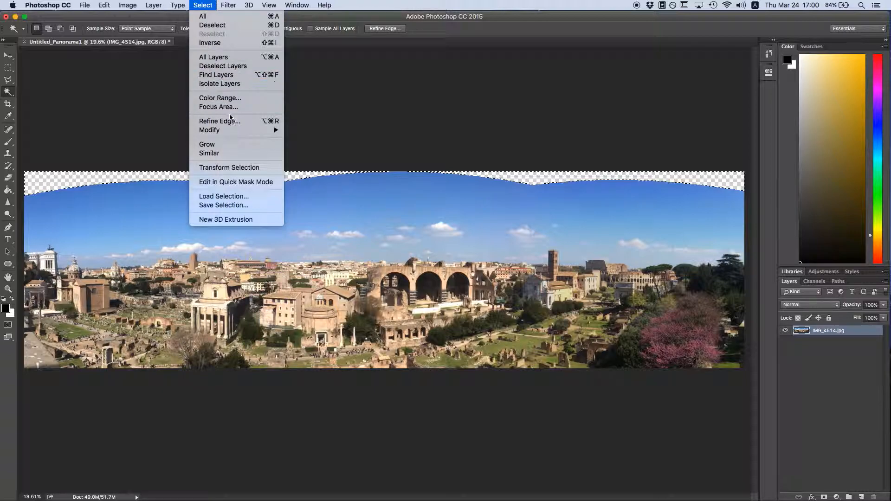
{"action": "mouse_move", "coordinate": [209, 130]}
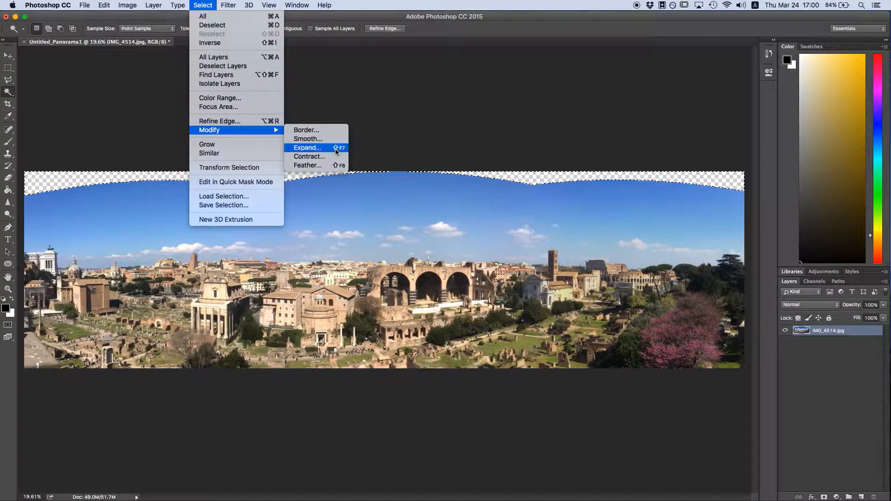
{"action": "left_click", "coordinate": [308, 147]}
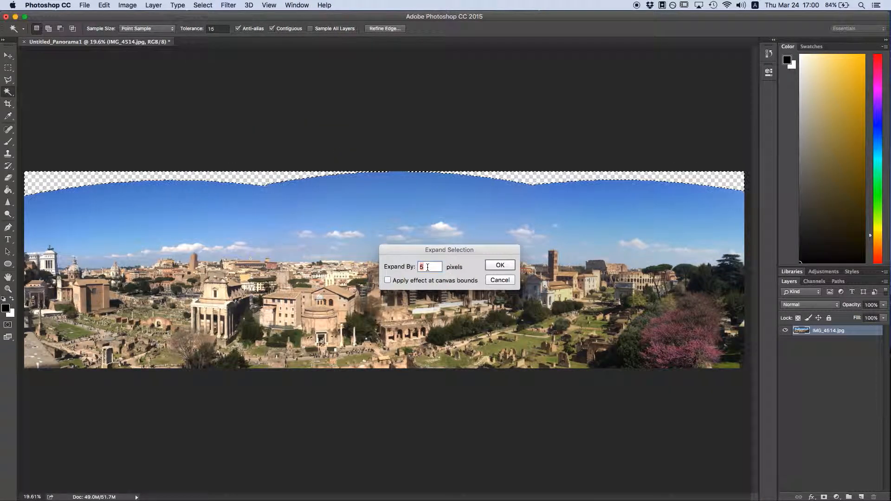
{"action": "left_click", "coordinate": [499, 265]}
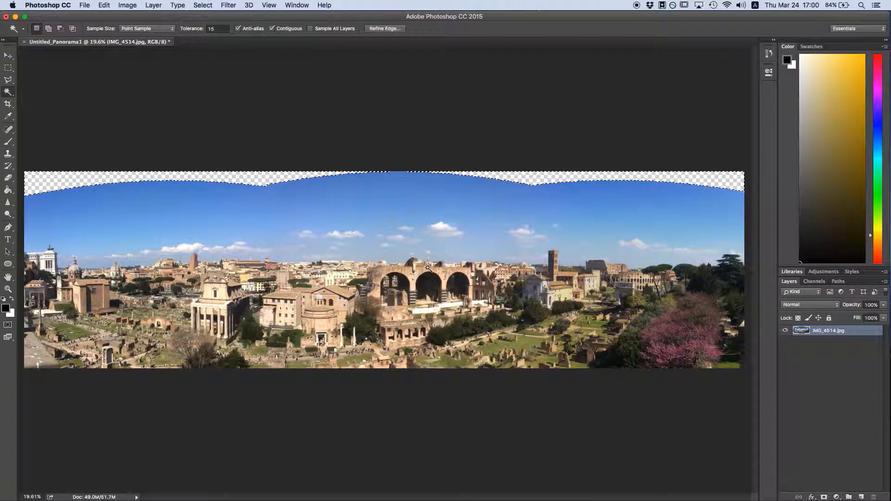
Content-Aware fill the selected gaps with sky and deselect.
{"action": "left_click", "coordinate": [103, 5]}
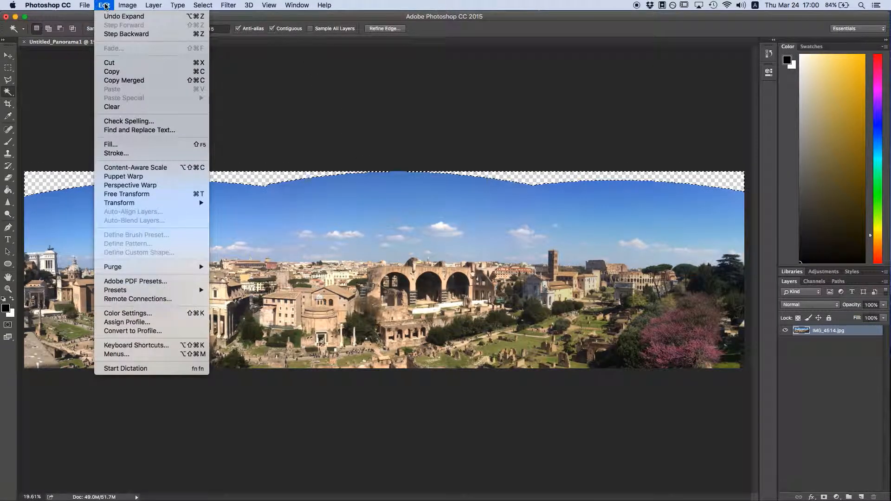
{"action": "mouse_move", "coordinate": [111, 144]}
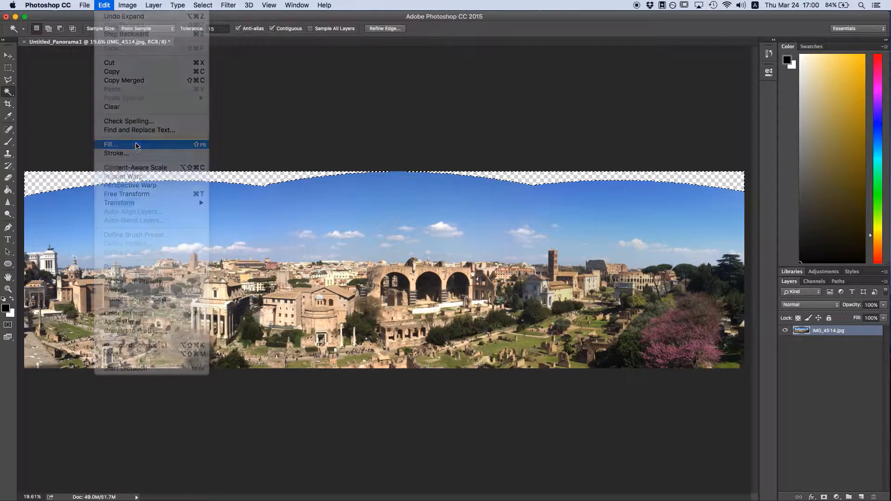
{"action": "left_click", "coordinate": [110, 144]}
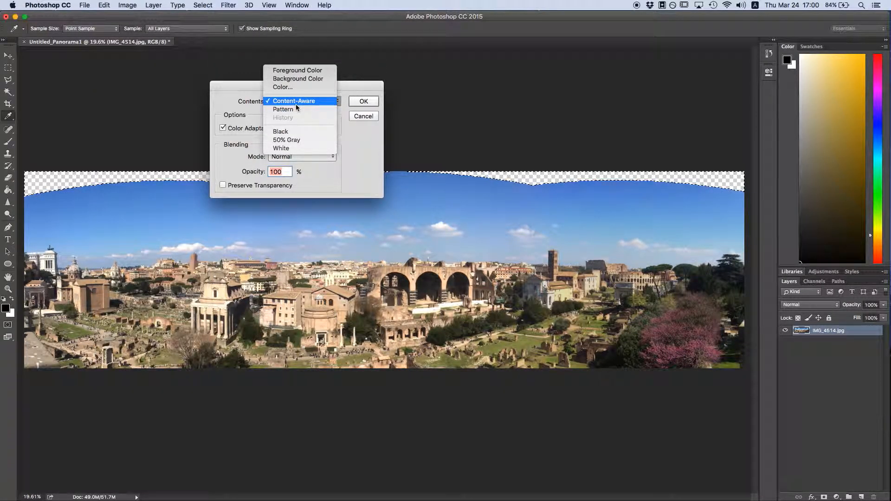
{"action": "left_click", "coordinate": [363, 101]}
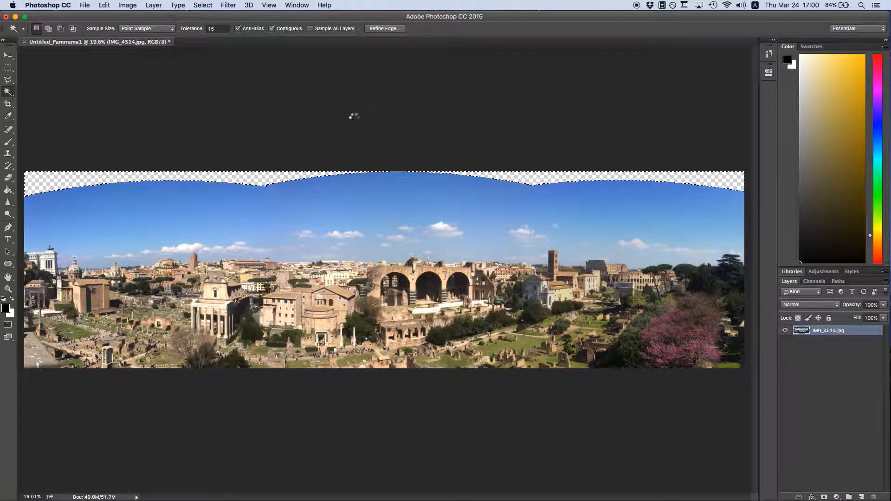
{"action": "mouse_move", "coordinate": [159, 167]}
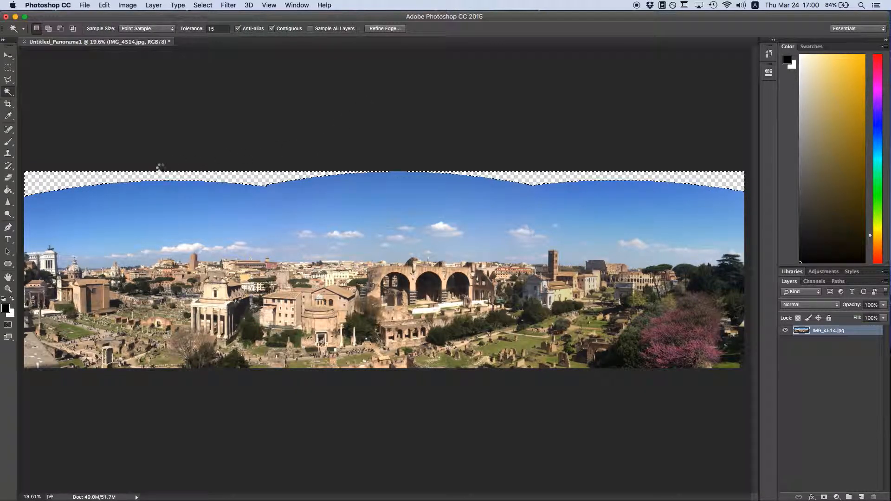
{"action": "left_click", "coordinate": [92, 218]}
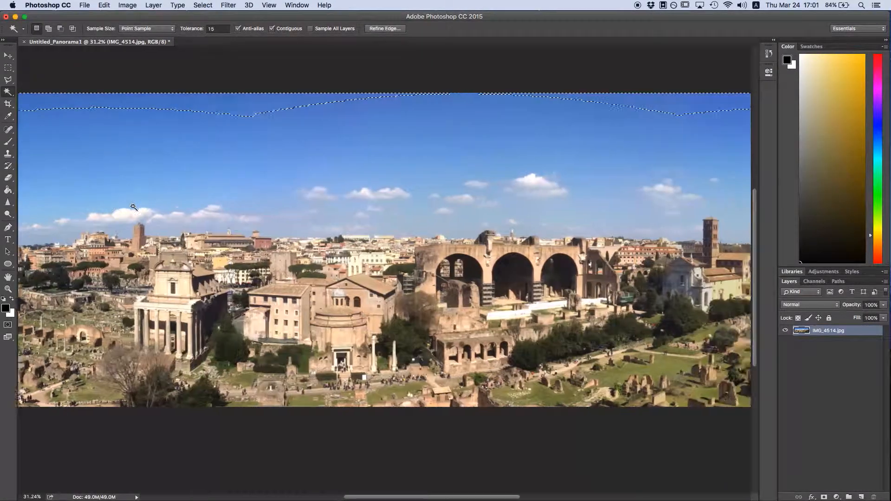
{"action": "scroll", "scroll_direction": "right", "scroll_amount": 3}
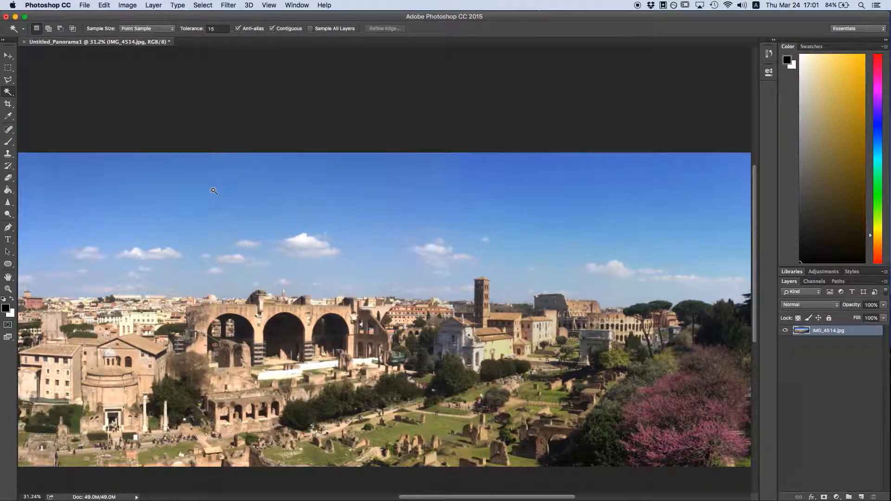
{"action": "scroll", "scroll_direction": "left", "scroll_amount": 3}
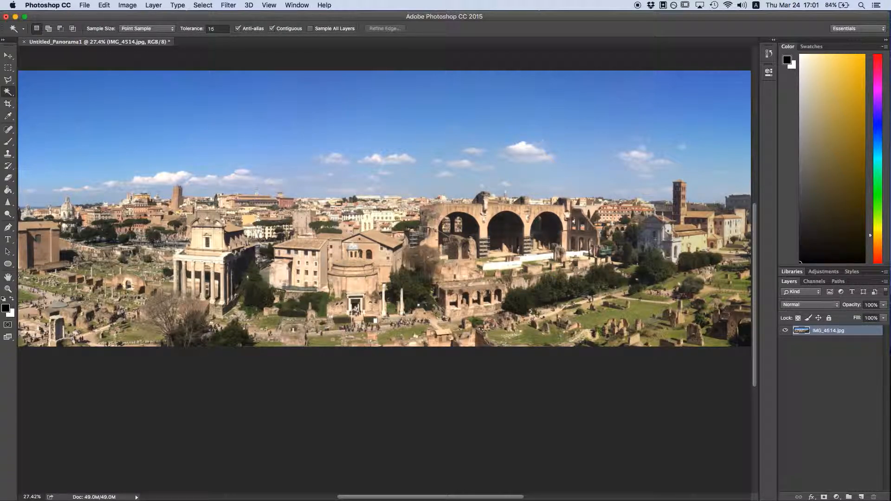
Photomerge IMG_4207 through IMG_4209 into the Untitled_Panorama2 countryside panorama.
{"action": "left_click", "coordinate": [84, 5]}
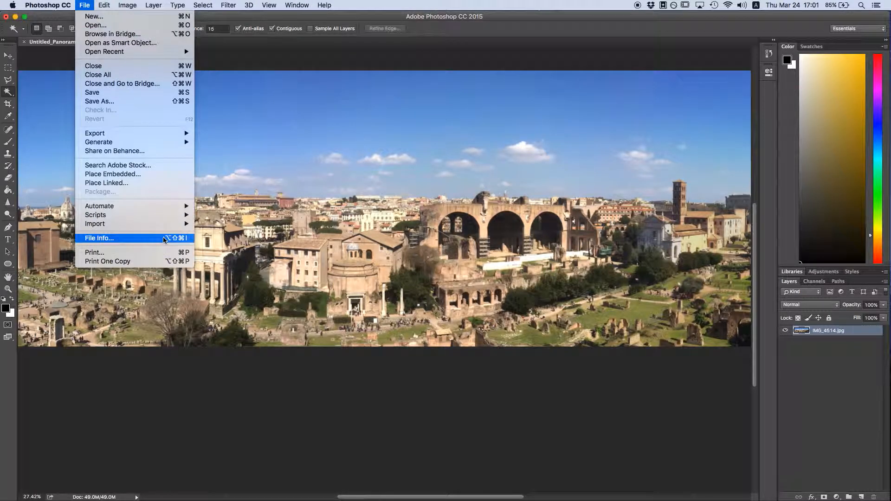
{"action": "mouse_move", "coordinate": [100, 206]}
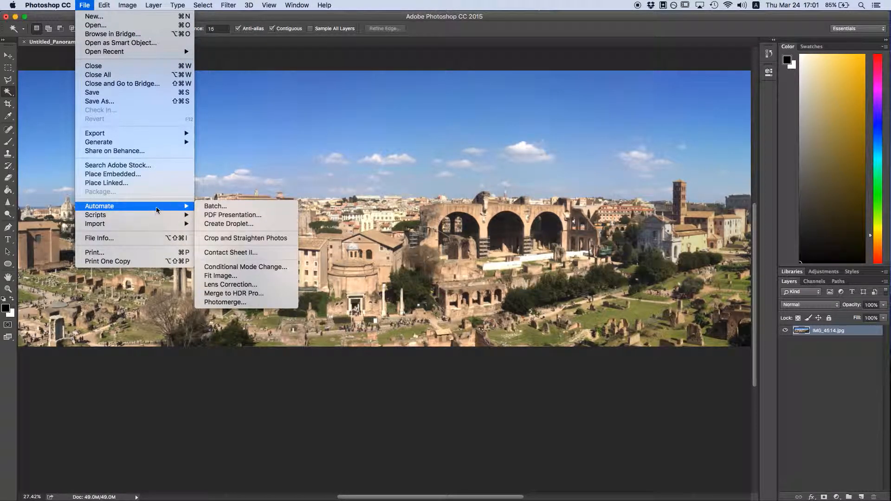
{"action": "mouse_move", "coordinate": [233, 301]}
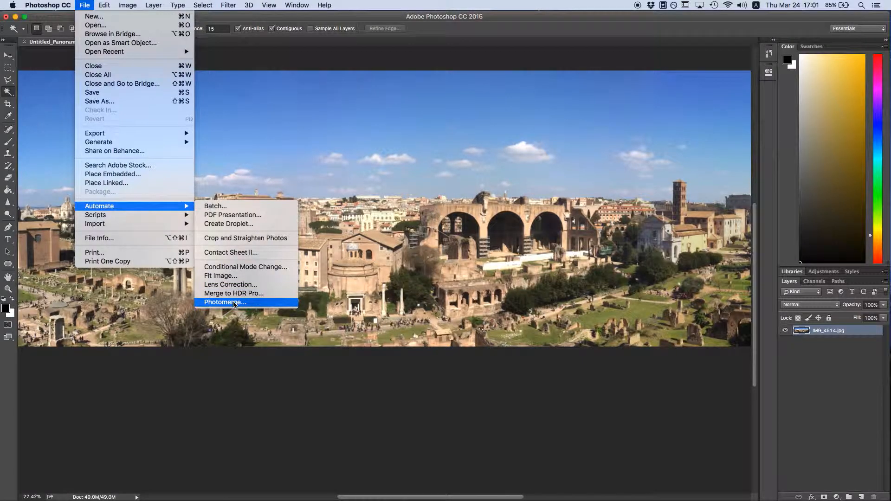
{"action": "left_click", "coordinate": [223, 302]}
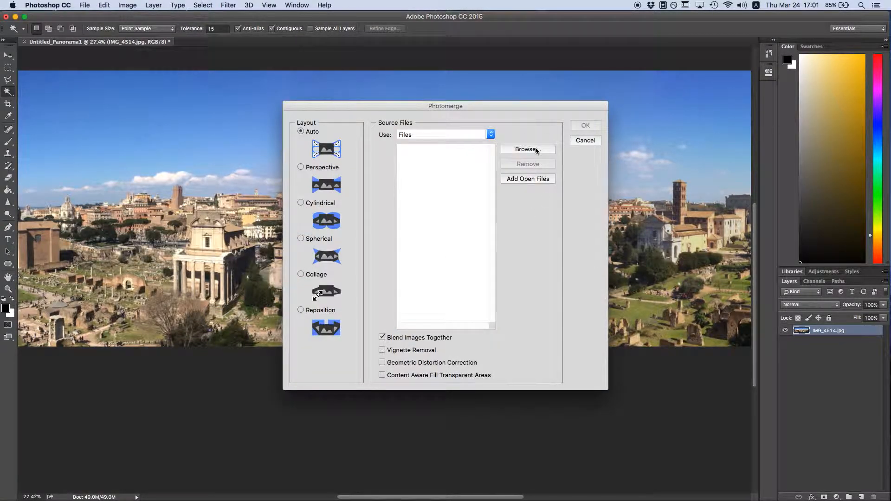
{"action": "left_click", "coordinate": [527, 149]}
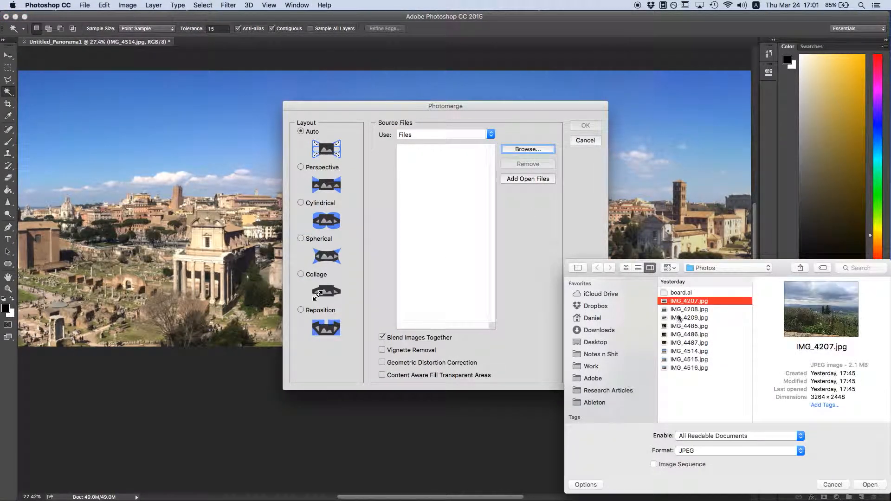
{"action": "left_click", "coordinate": [689, 317]}
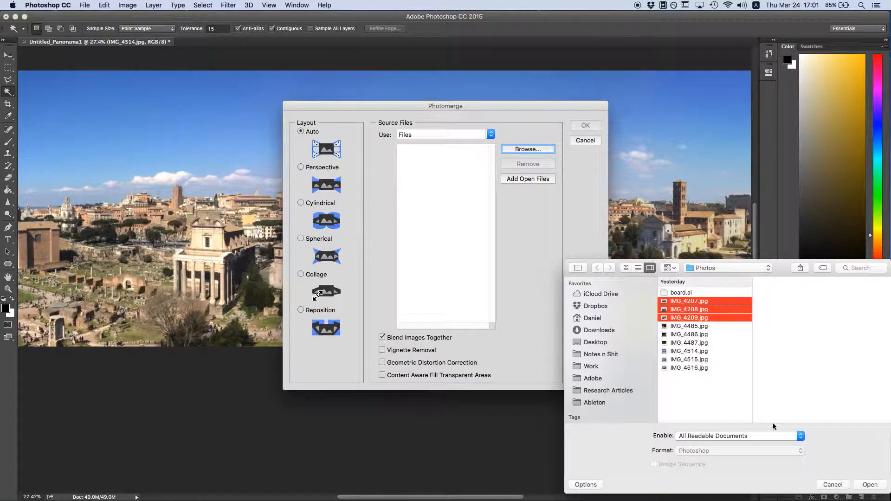
{"action": "left_click", "coordinate": [869, 484]}
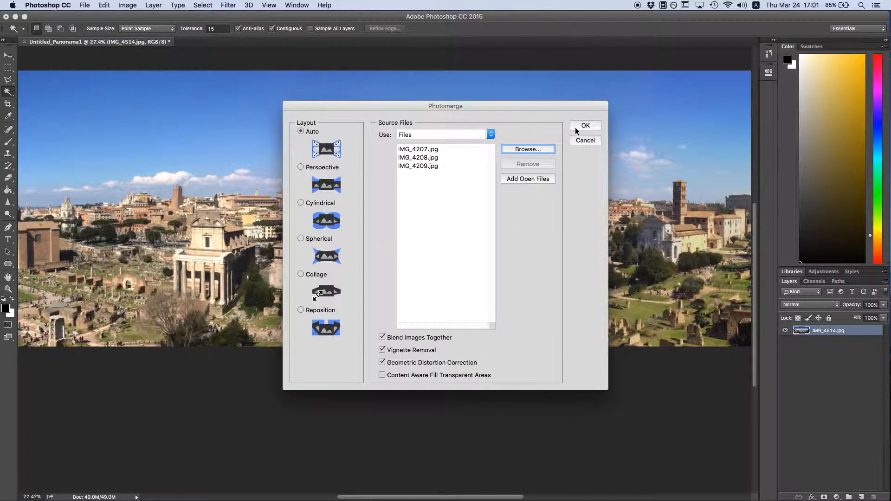
{"action": "left_click", "coordinate": [585, 126]}
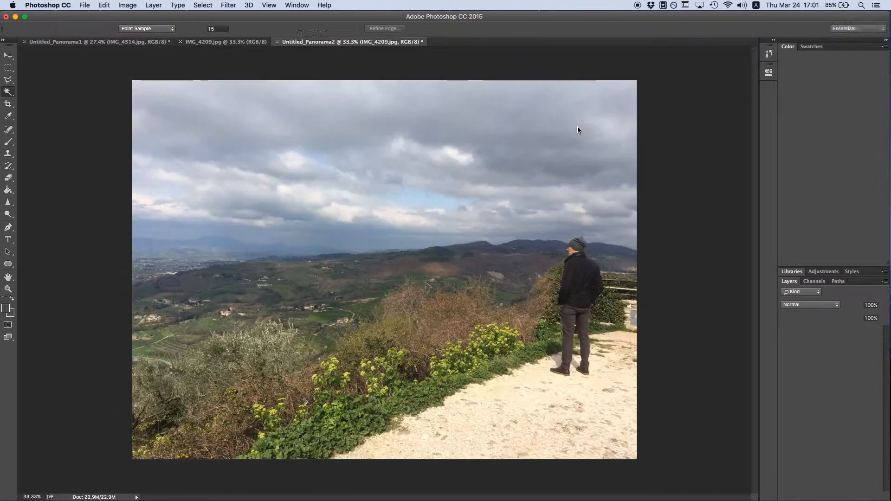
{"action": "left_click", "coordinate": [180, 41]}
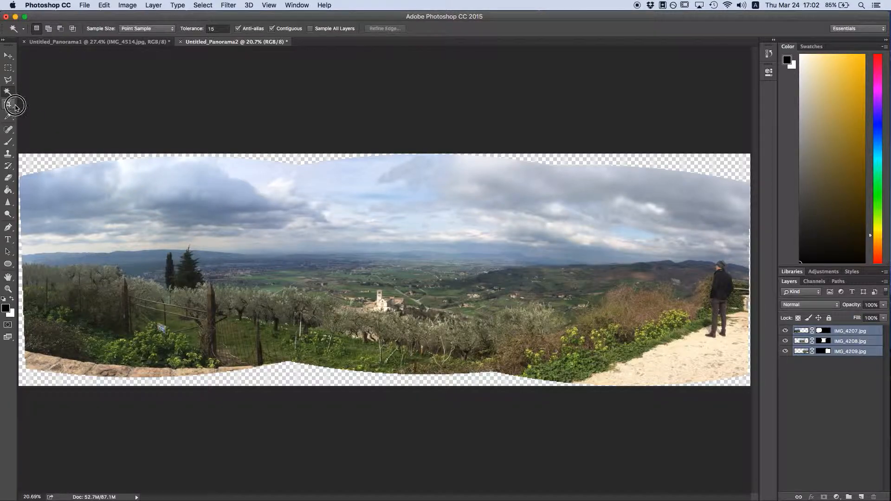
Crop the countryside panorama's bottom edge above the transparent gaps.
{"action": "left_click", "coordinate": [8, 103]}
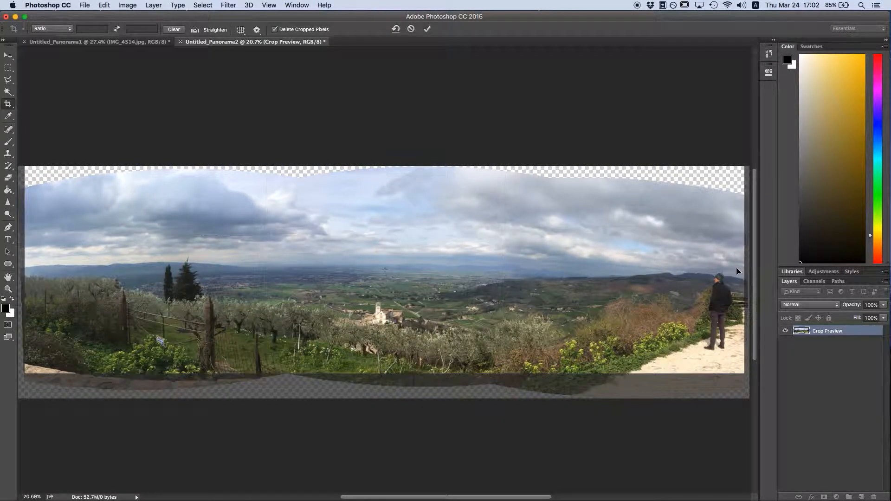
{"action": "left_click", "coordinate": [428, 29]}
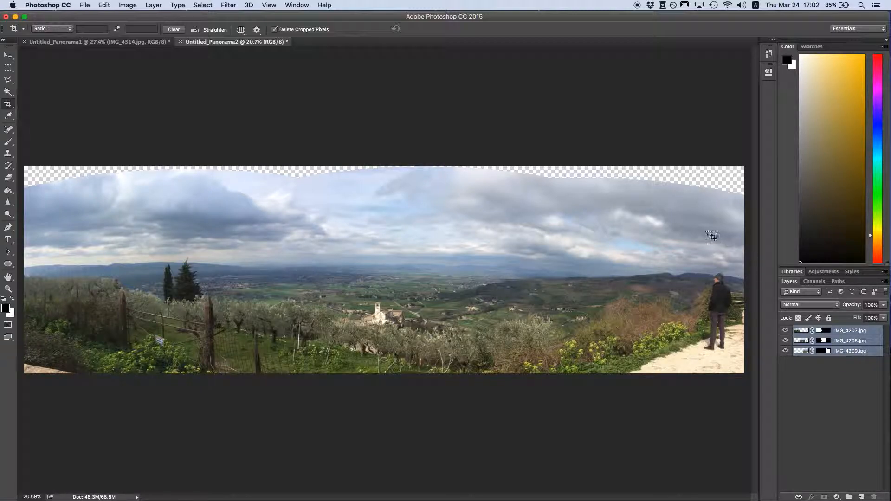
{"action": "mouse_move", "coordinate": [663, 214]}
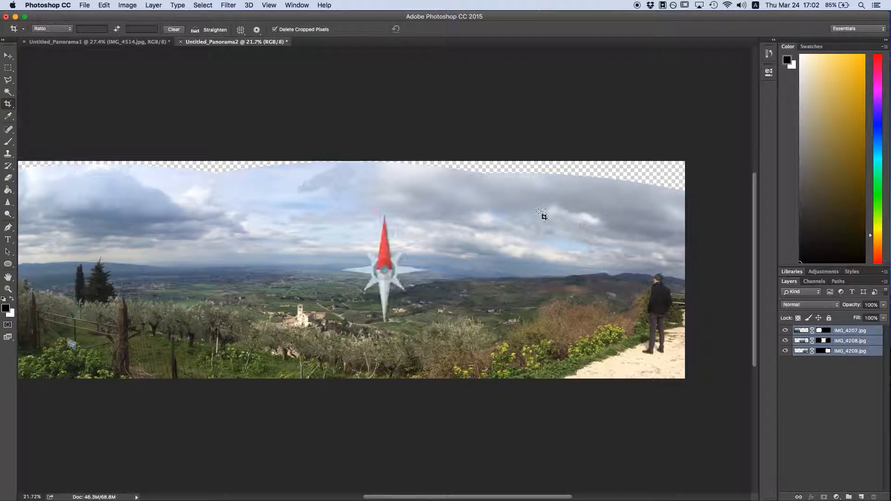
Merge the photo layers and expand the Magic Wand sky-gap selection by 5 px.
{"action": "left_click", "coordinate": [9, 92]}
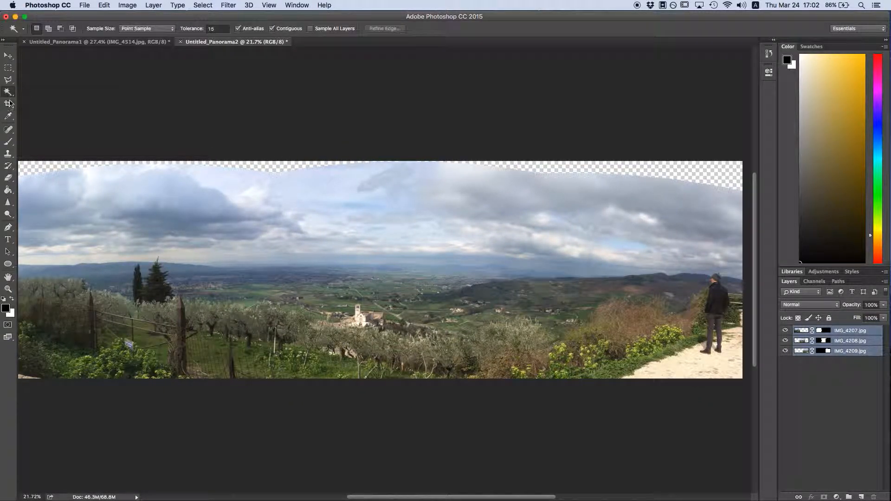
{"action": "right_click", "coordinate": [851, 341]}
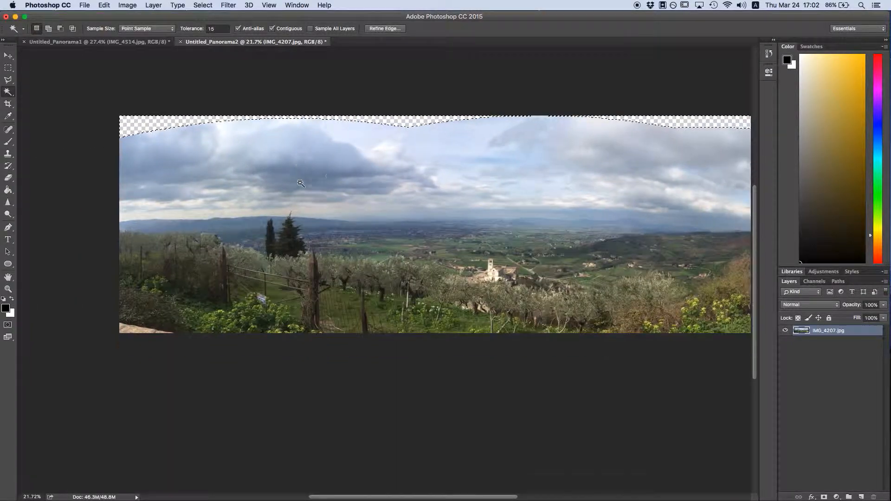
{"action": "left_click", "coordinate": [202, 5]}
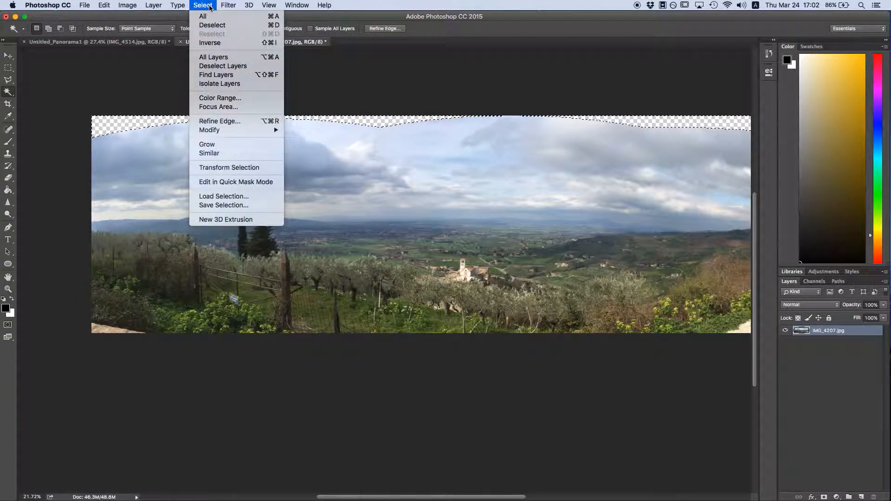
{"action": "mouse_move", "coordinate": [210, 129]}
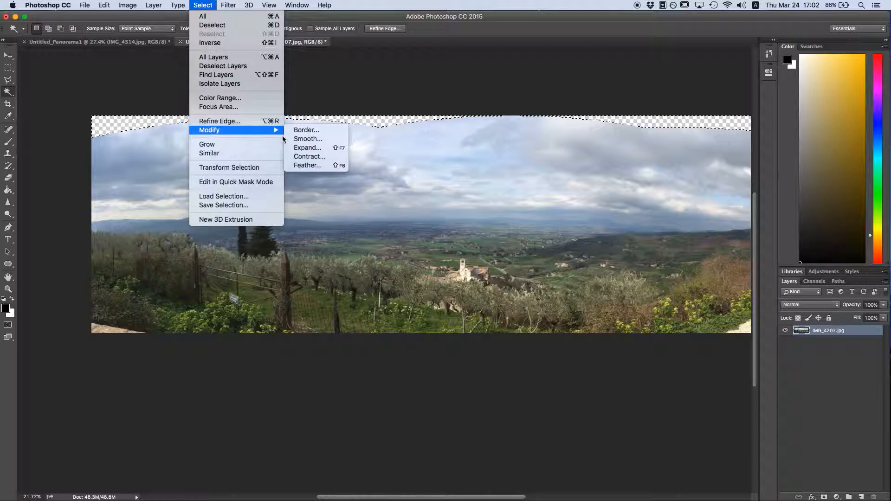
{"action": "left_click", "coordinate": [307, 148]}
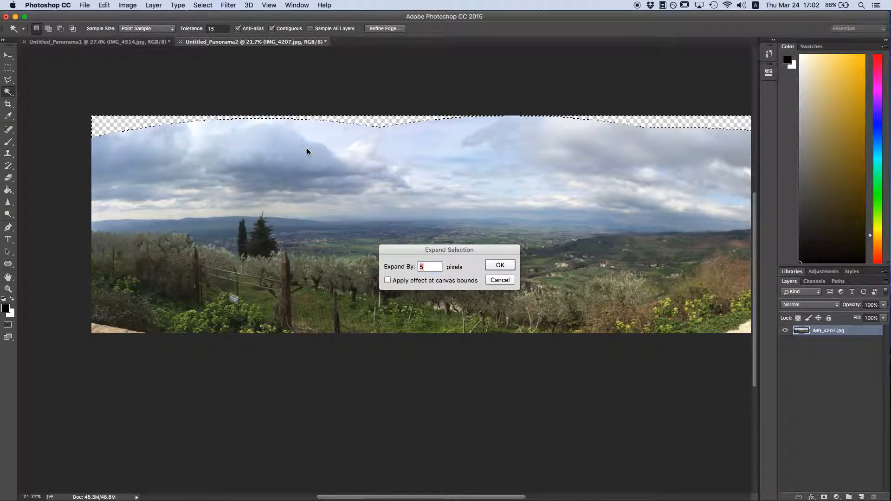
{"action": "left_click", "coordinate": [499, 266]}
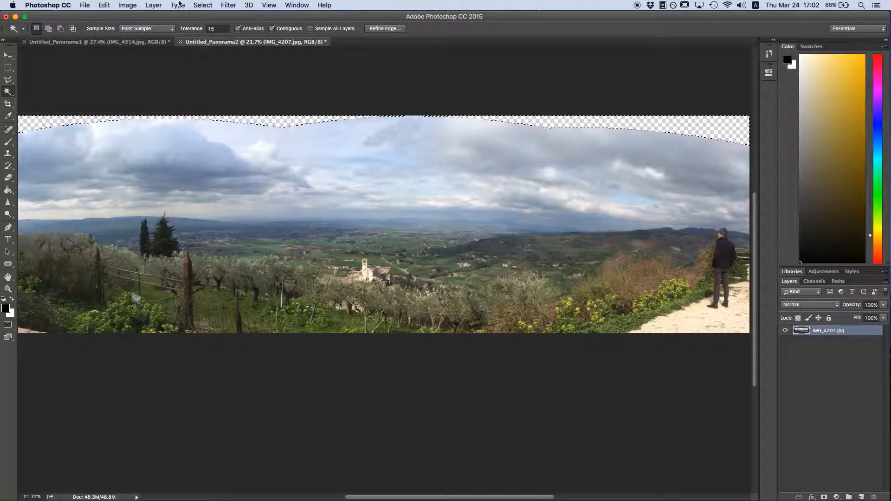
Fill the selected top gaps using Content-Aware with Color Adaptation.
{"action": "left_click", "coordinate": [103, 5]}
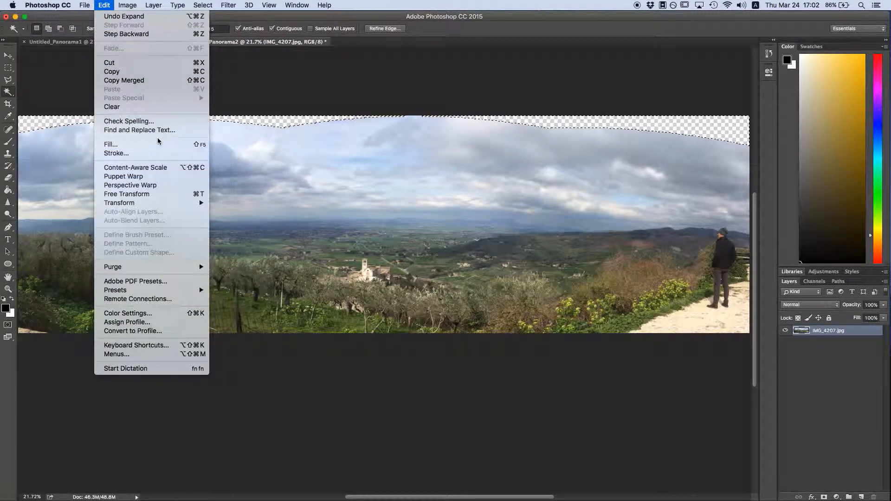
{"action": "left_click", "coordinate": [110, 144]}
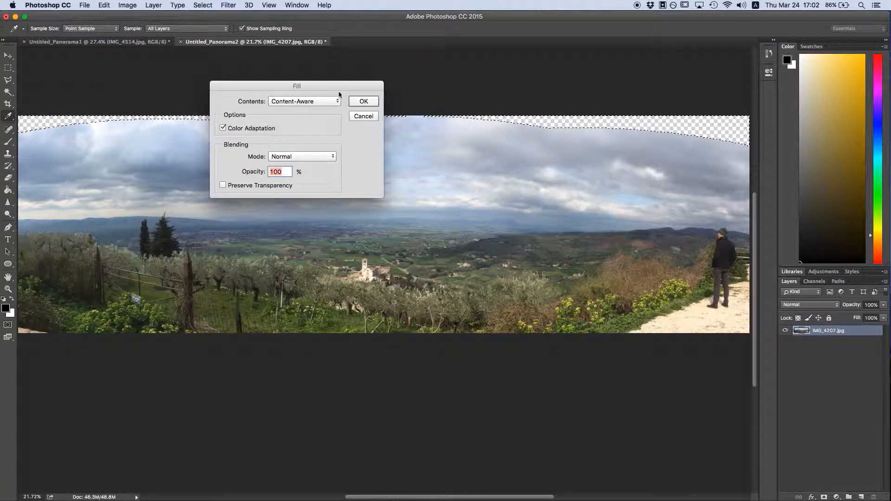
{"action": "left_click", "coordinate": [362, 101]}
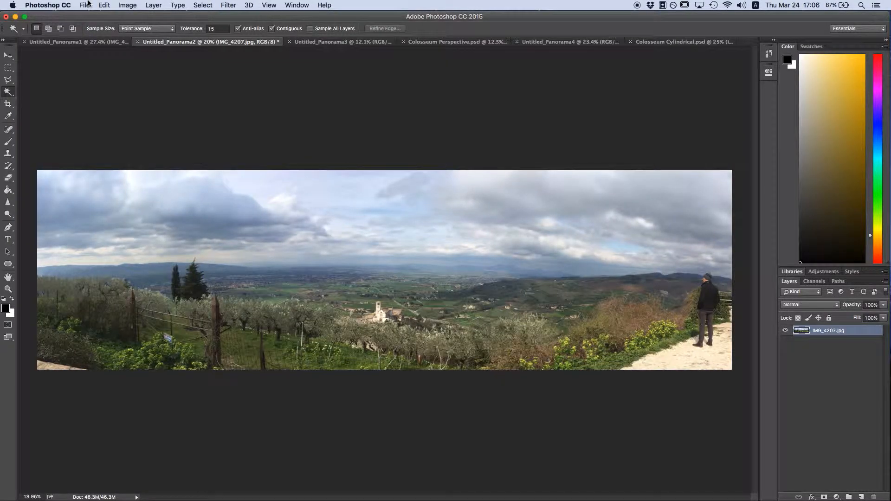
Review the Photomerge layout options, then view the Untitled_Panorama3 Colosseum panorama.
{"action": "left_click", "coordinate": [85, 6]}
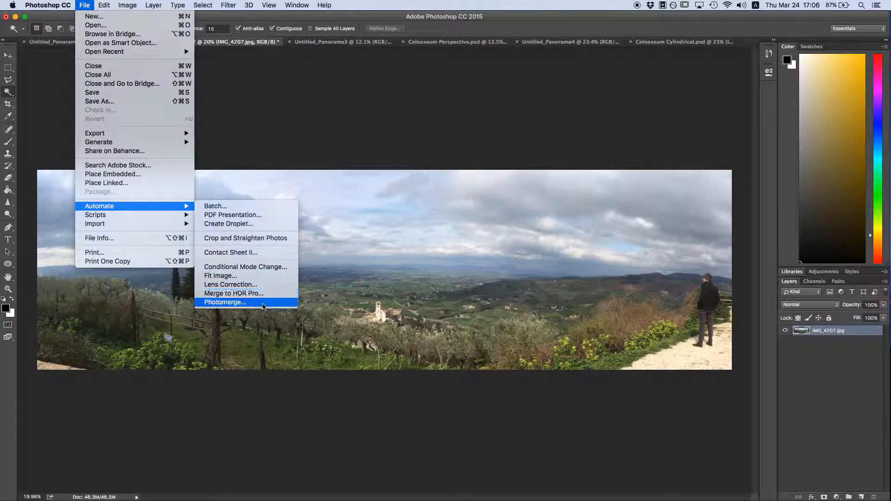
{"action": "left_click", "coordinate": [223, 302]}
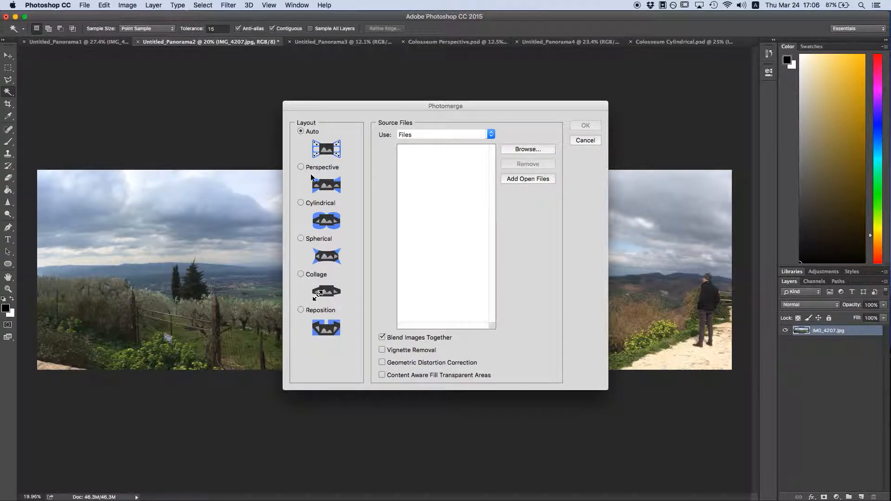
{"action": "mouse_move", "coordinate": [327, 189]}
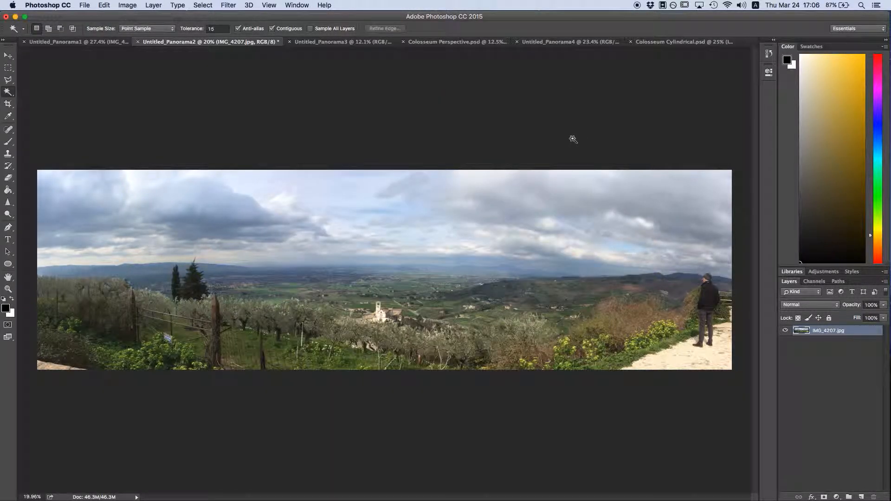
{"action": "left_click", "coordinate": [322, 41]}
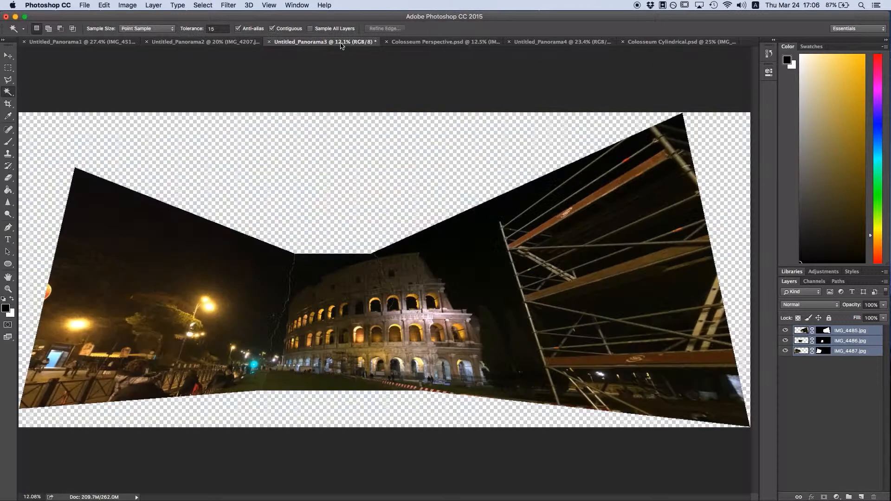
{"action": "mouse_move", "coordinate": [443, 108]}
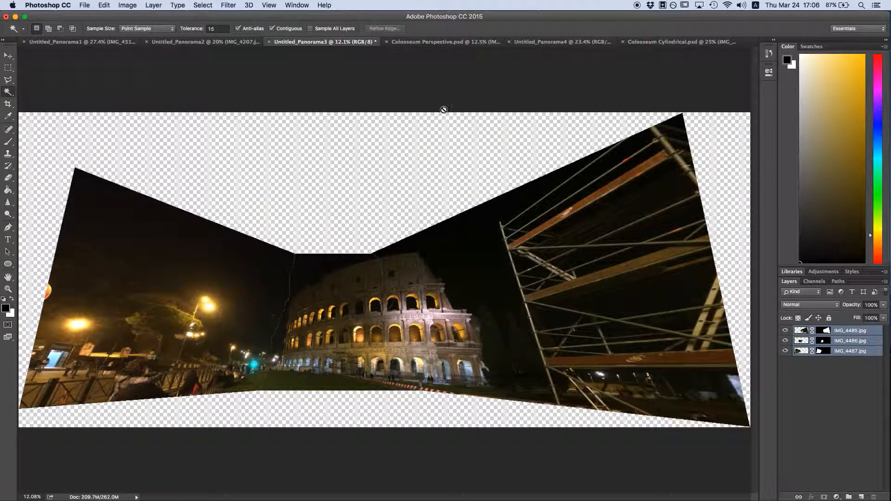
{"action": "mouse_move", "coordinate": [470, 41]}
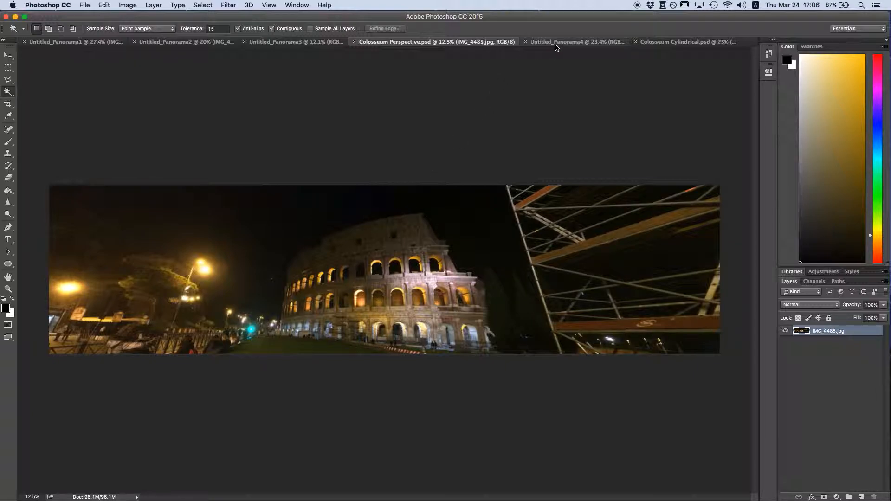
Switch to the Untitled_Panorama4 Colosseum panorama with curved transparent edges.
{"action": "left_click", "coordinate": [574, 41]}
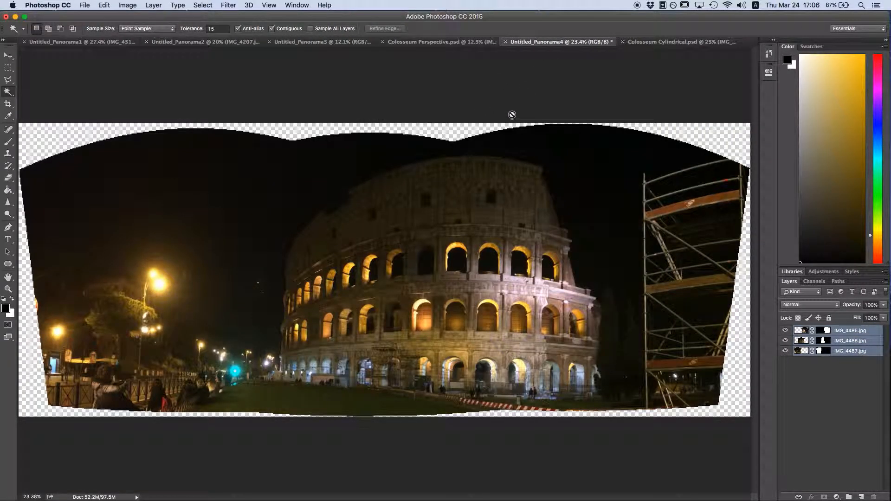
{"action": "mouse_move", "coordinate": [416, 253]}
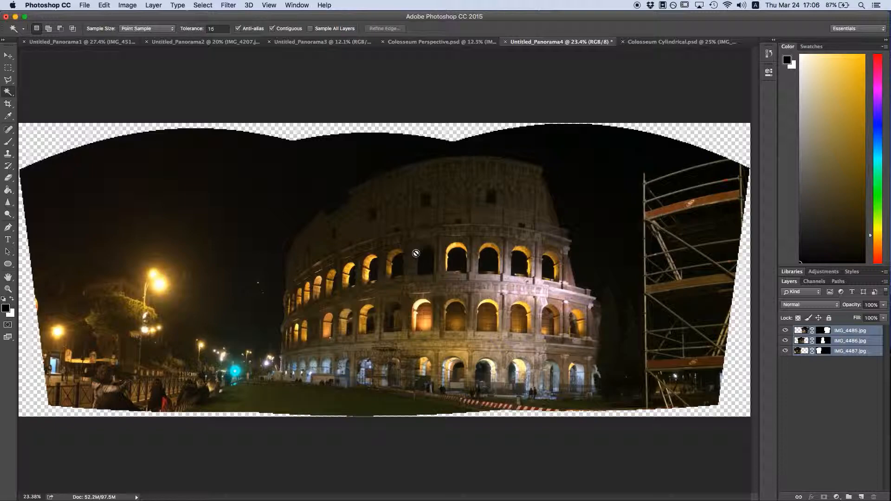
{"action": "mouse_move", "coordinate": [382, 253]}
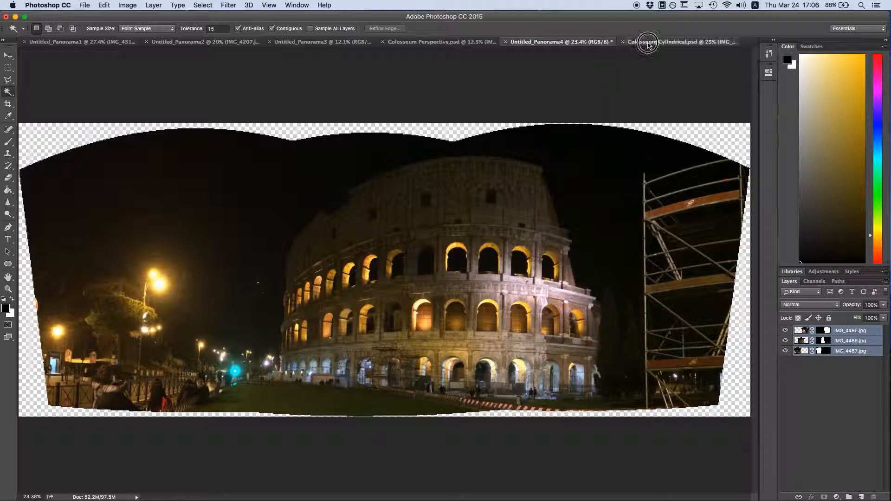
Display Colosseum Cylindrical.psd, the single-layer rectangular panorama without transparent edges.
{"action": "left_click", "coordinate": [646, 41]}
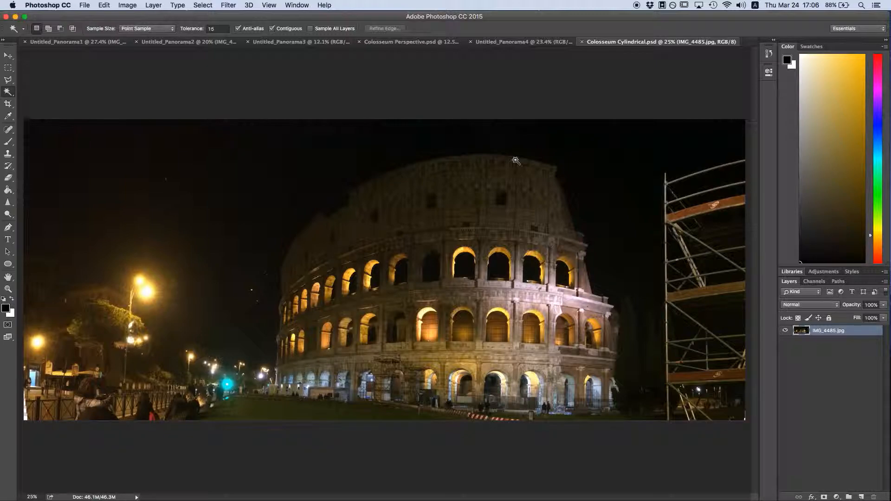
{"action": "mouse_move", "coordinate": [550, 48]}
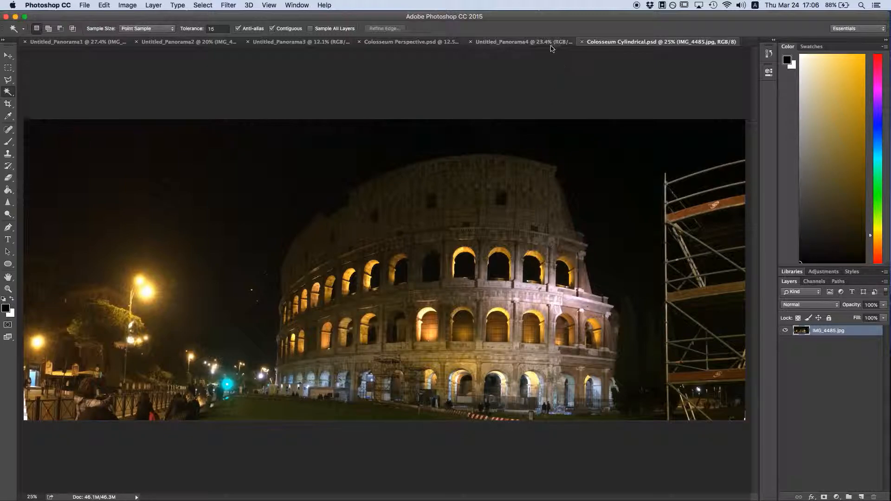